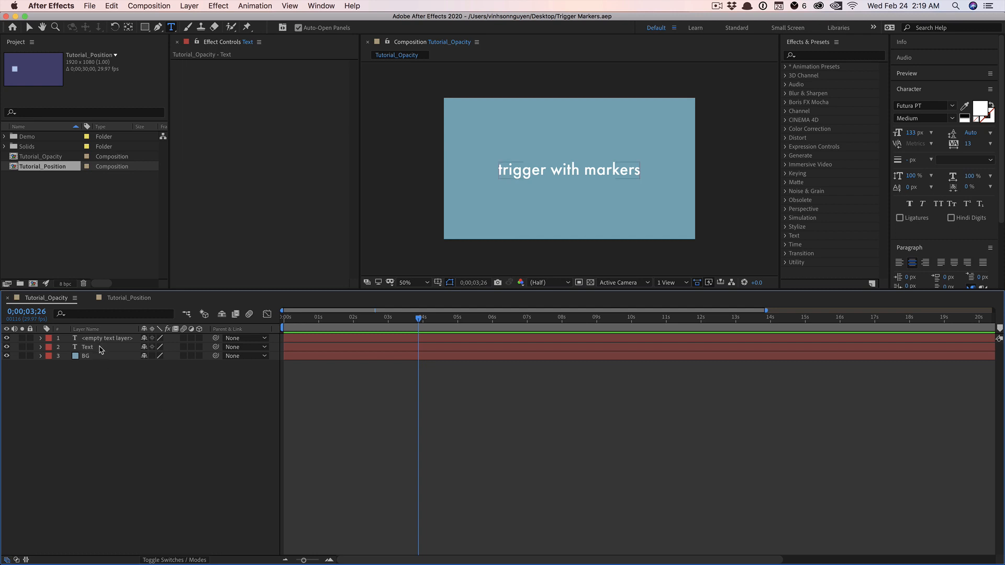
Step: Expose the Text layer's Opacity, try fade keyframes, then clear all Opacity keyframes
left_click(88, 347)
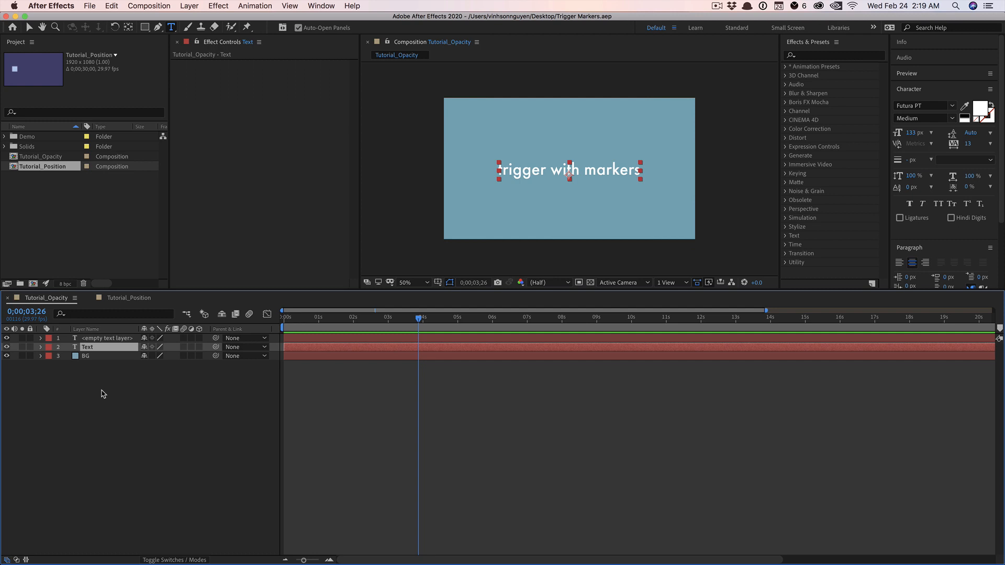
left_click(40, 347)
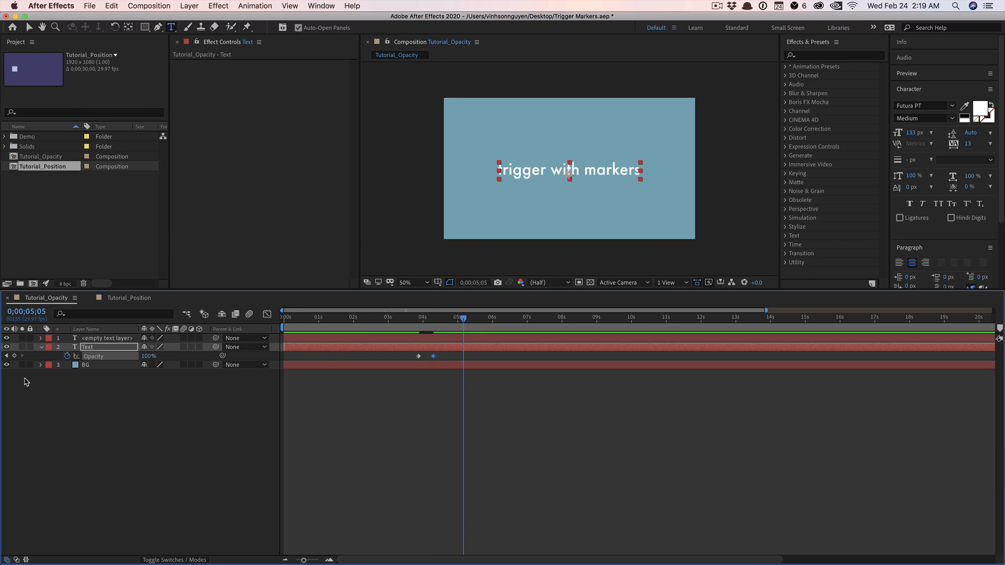
left_click(478, 317)
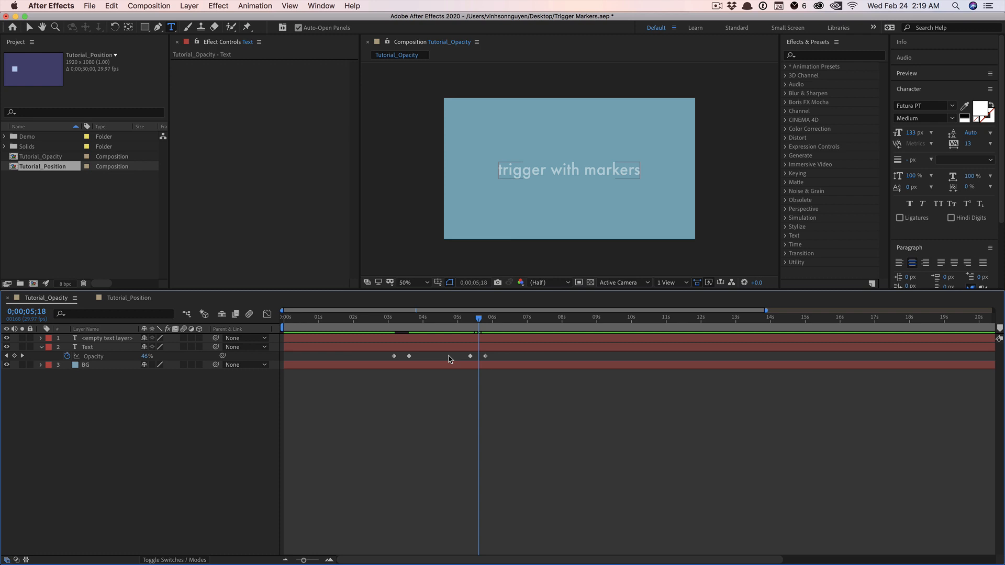
left_click(88, 346)
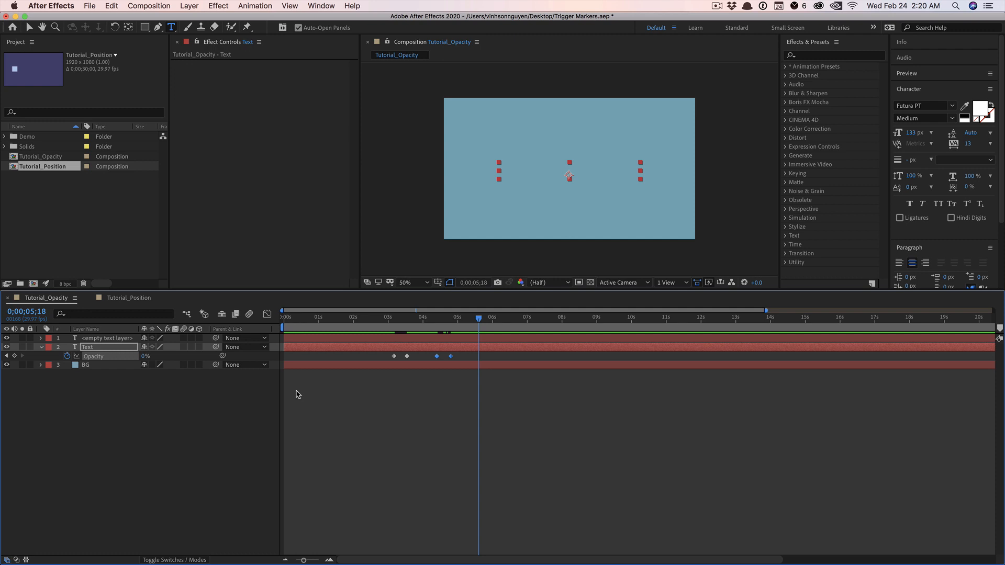
mouse_move(413, 378)
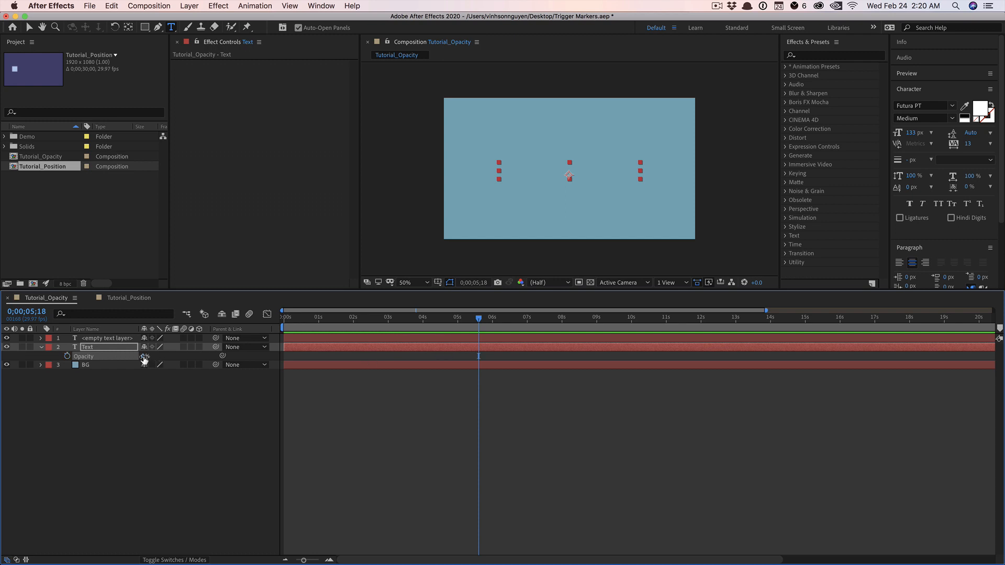
Step: Add two layer markers to the Text layer, at about 1;29 and 2;24
left_click(351, 318)
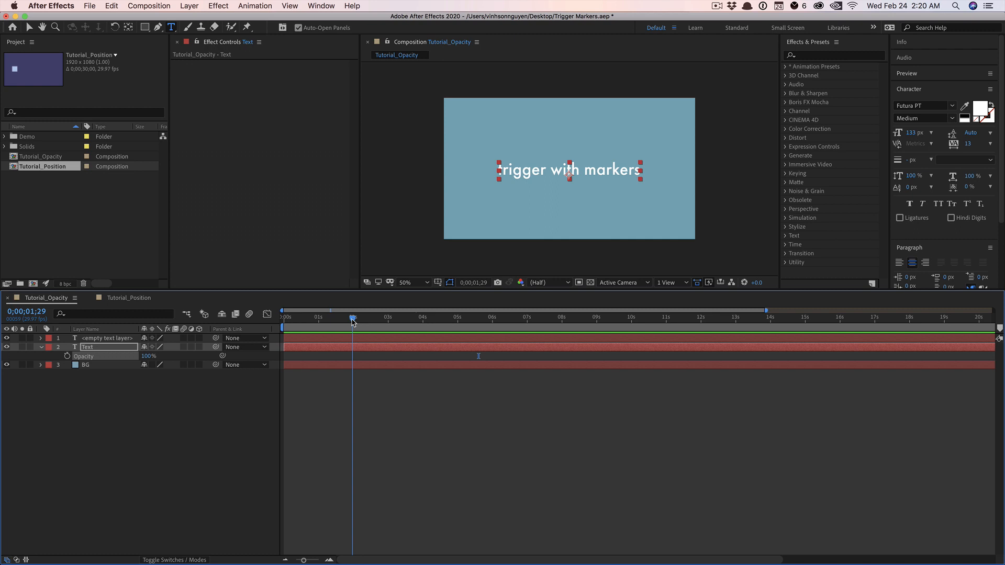
mouse_move(352, 320)
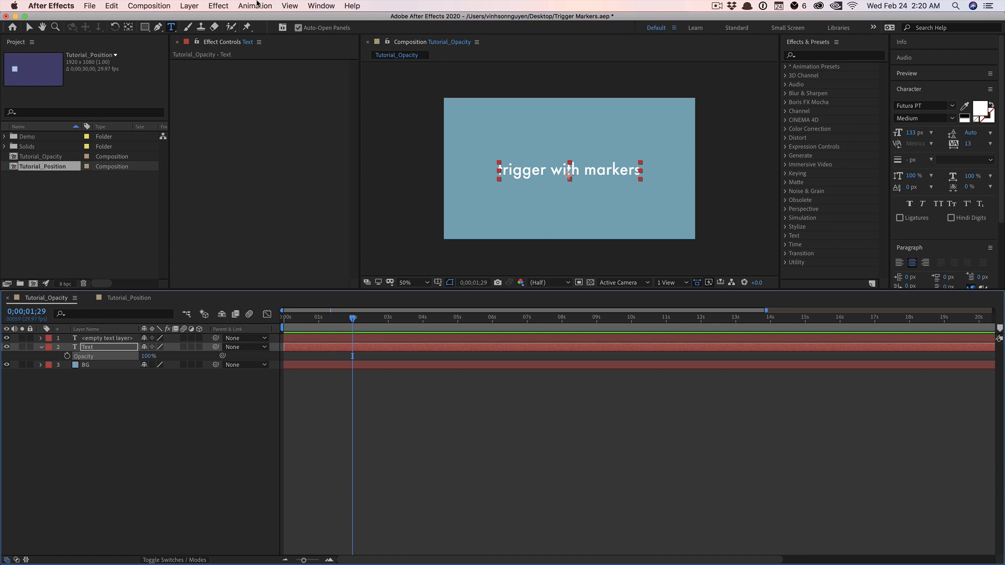
left_click(188, 6)
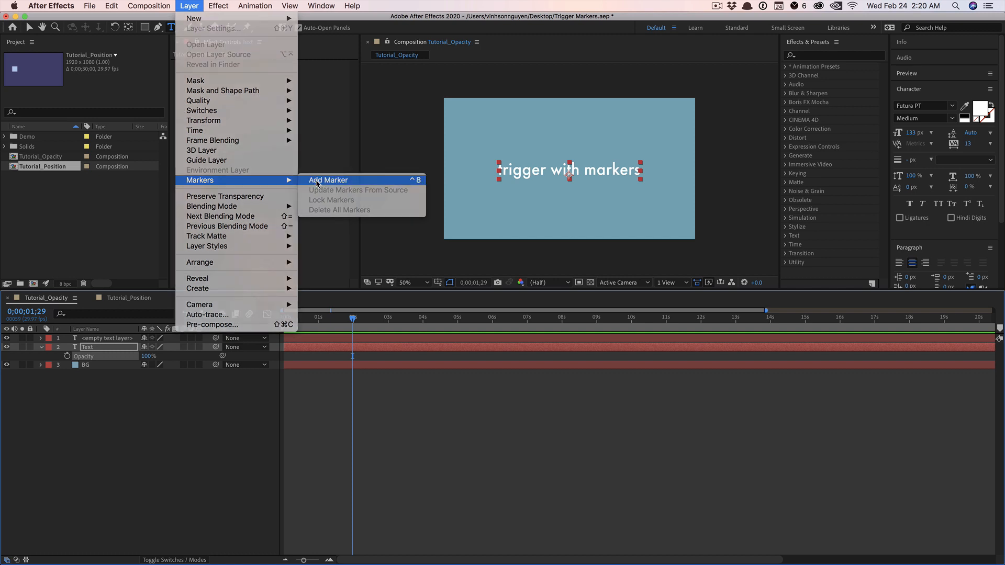
left_click(328, 180)
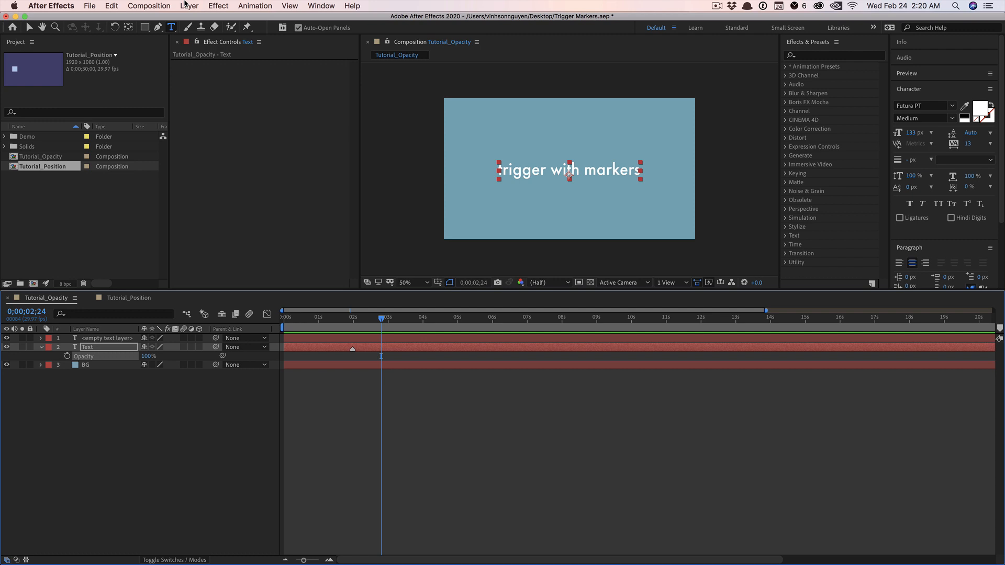
left_click(188, 6)
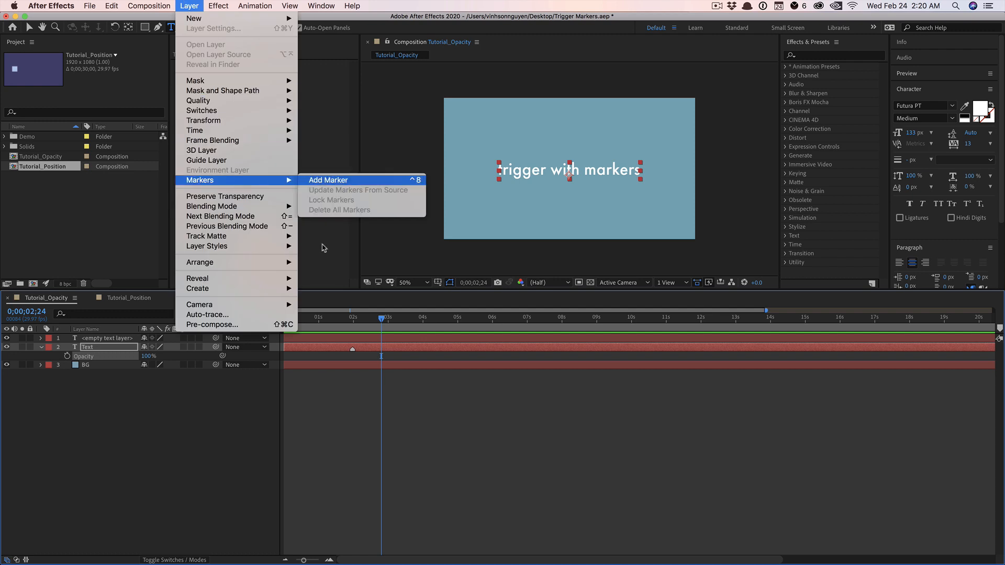
left_click(328, 180)
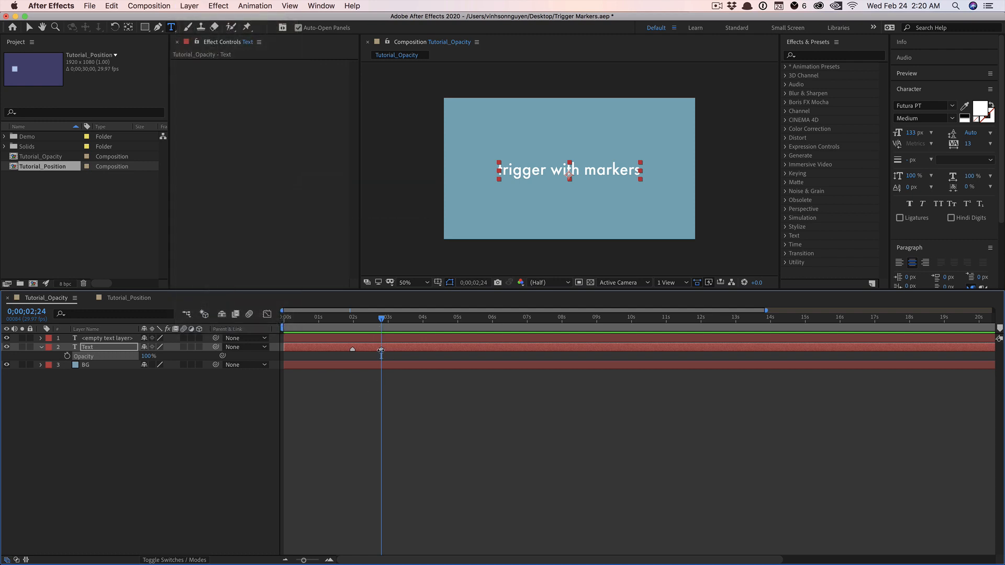
Step: Give the Text layer's two markers the comments 'IN' and 'OUT'
double_click(381, 349)
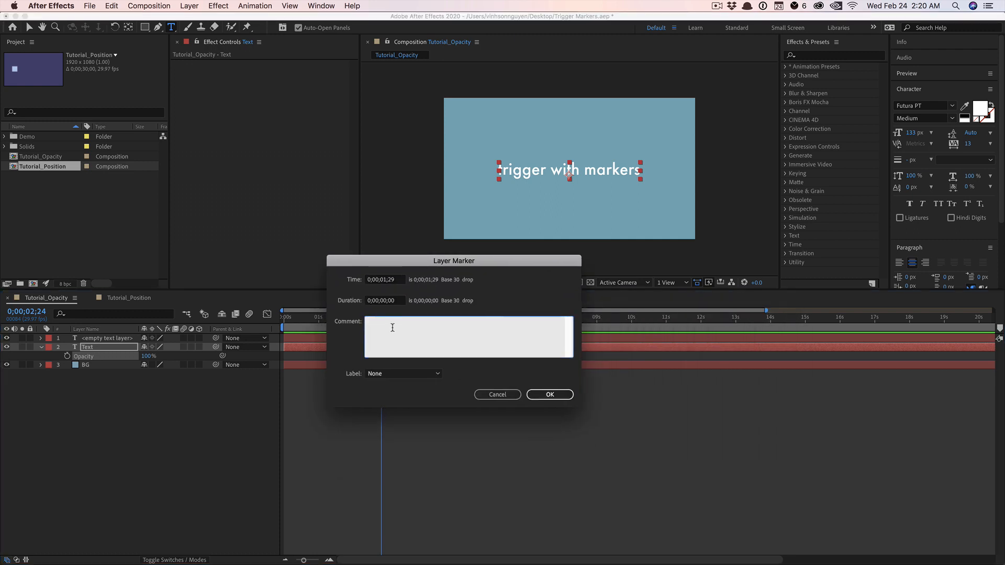
type("IN")
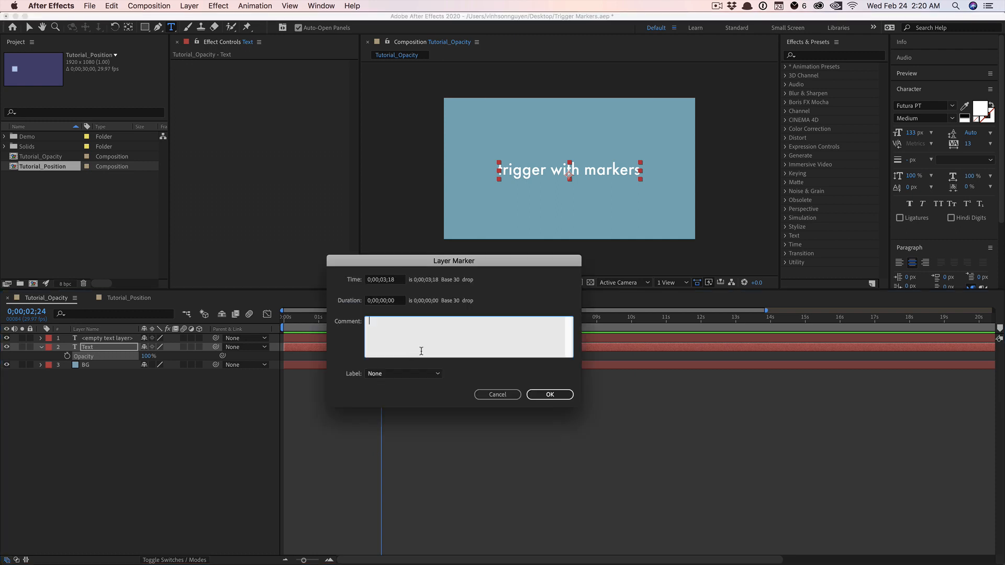
type("OUT")
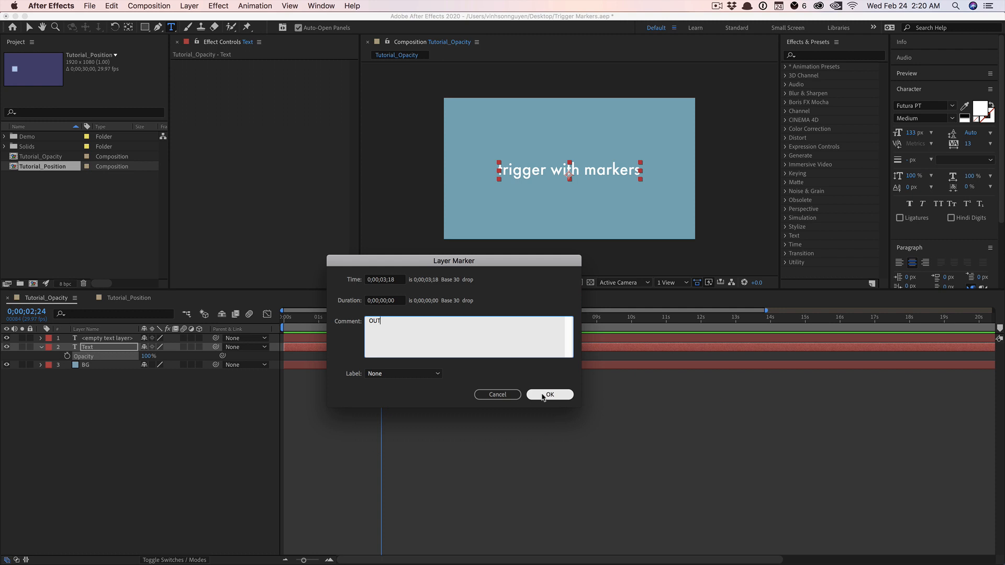
left_click(549, 394)
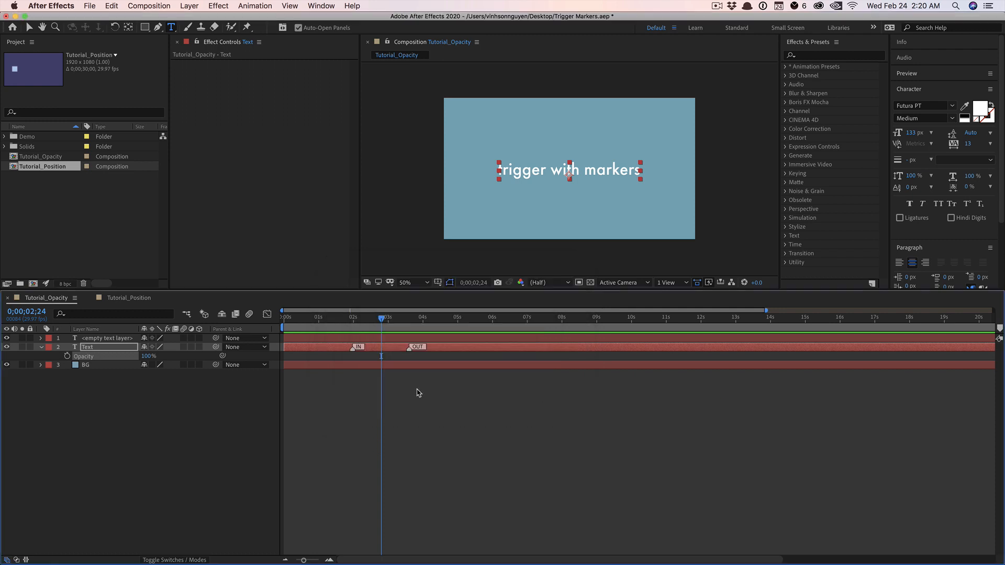
Step: Add an expression to the Text layer's Opacity property
left_click(376, 316)
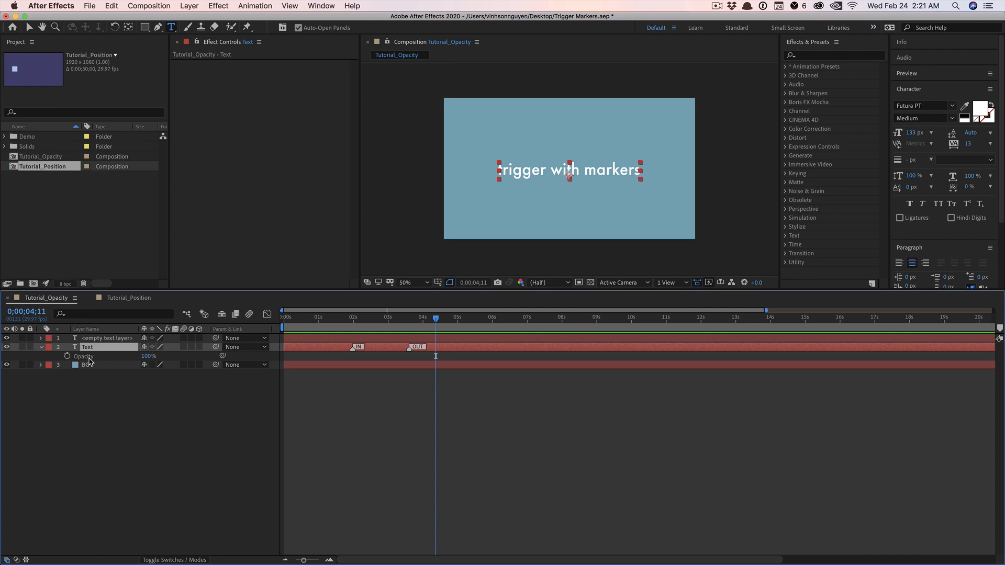
mouse_move(91, 362)
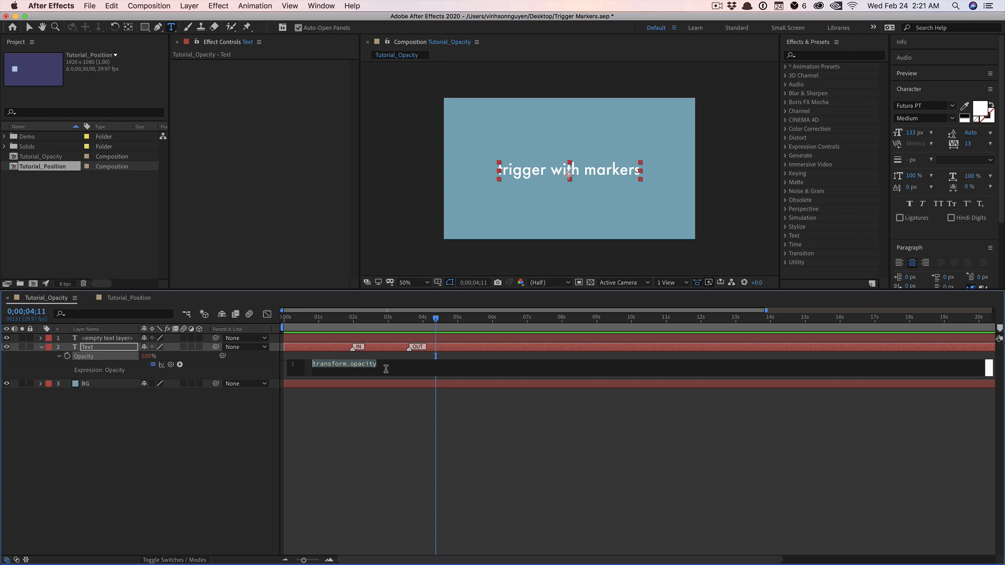
Step: Type 'var markerIn = thisLayer.marker.key(1).time;' into the Opacity expression
type("var markerI")
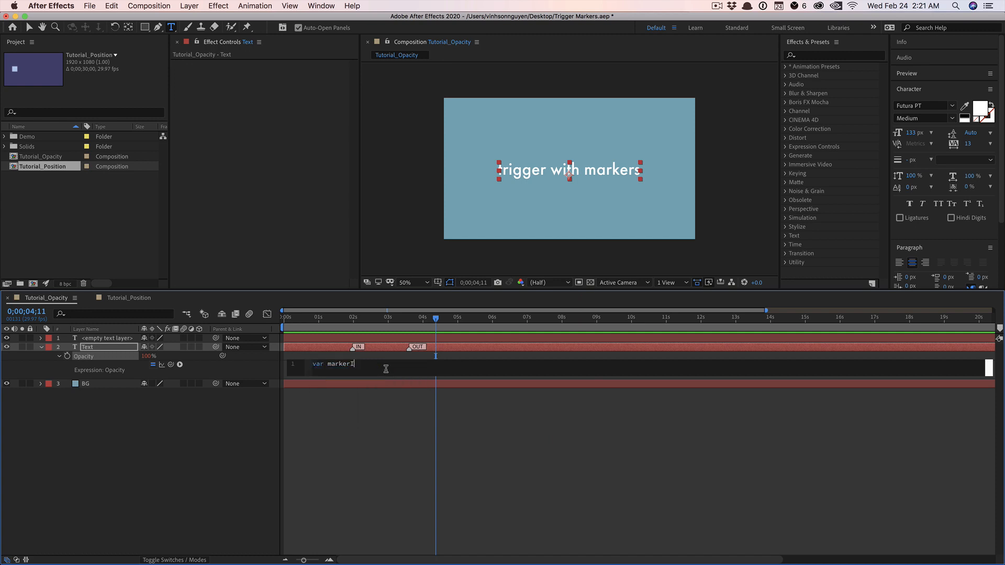
type("n =")
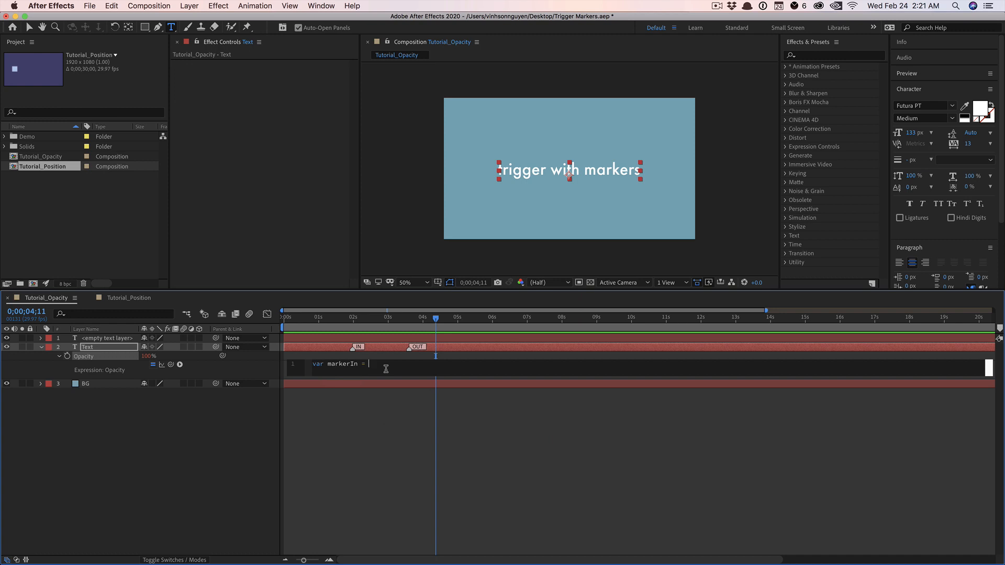
type("thisLayer.")
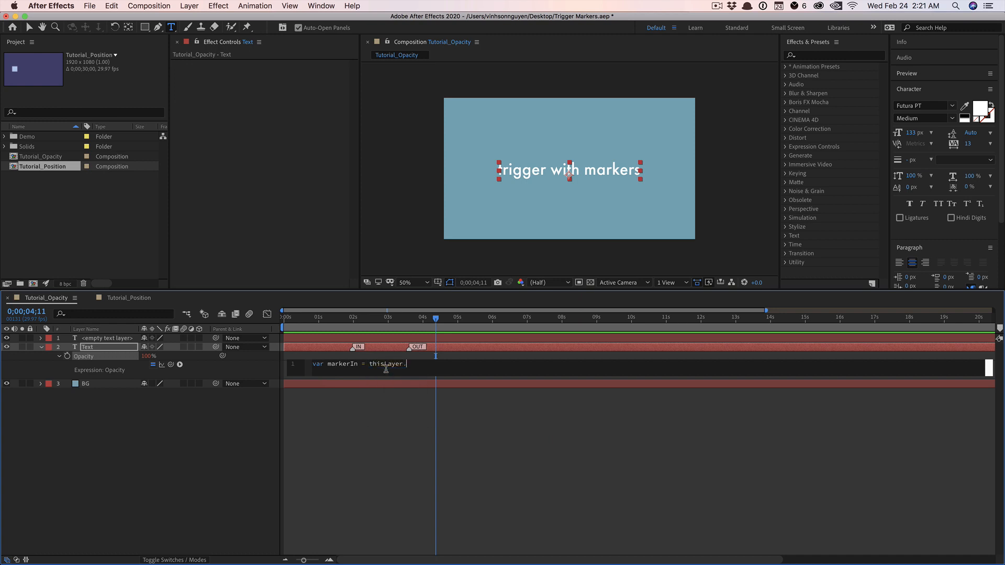
type("marker.")
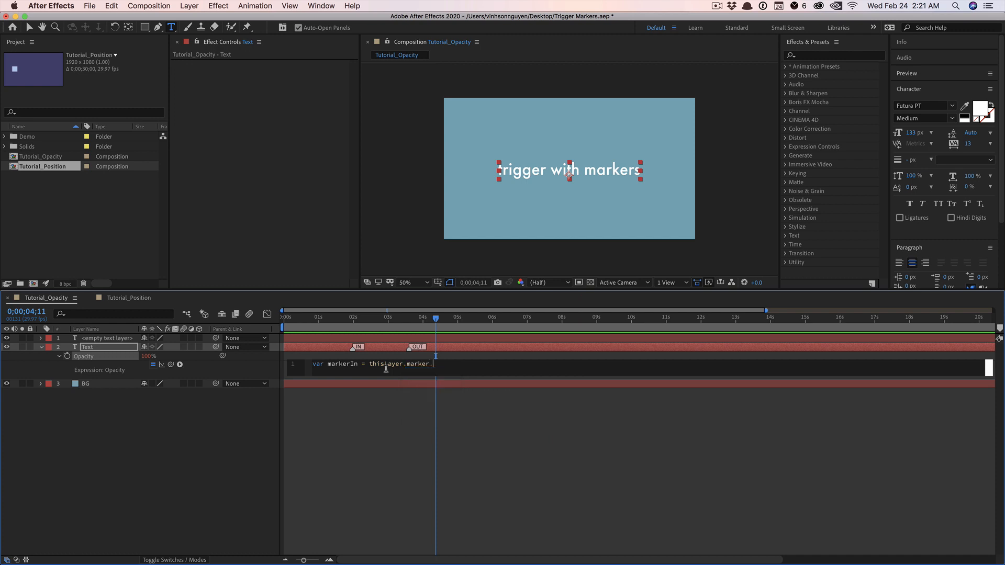
type("key(1)")
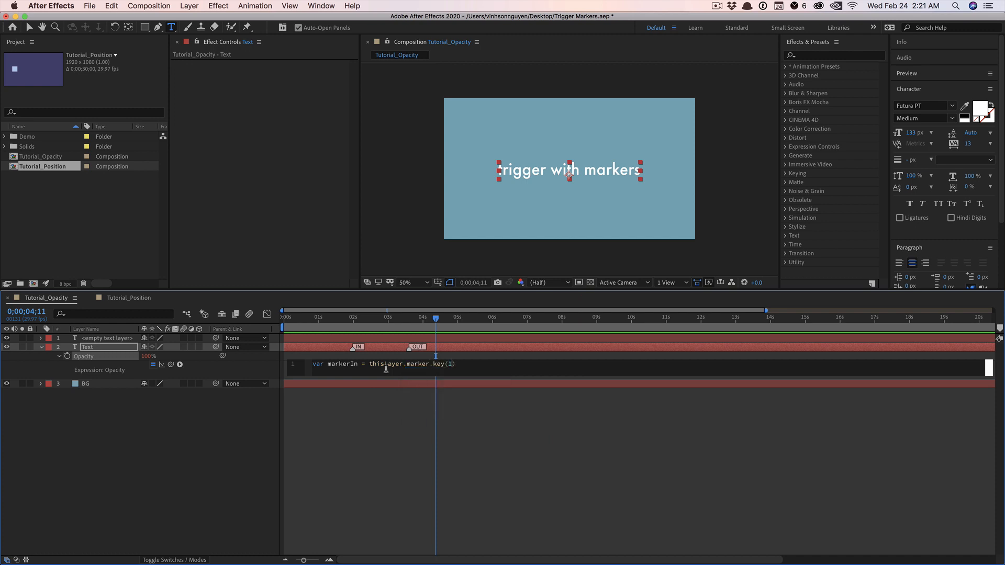
type(".")
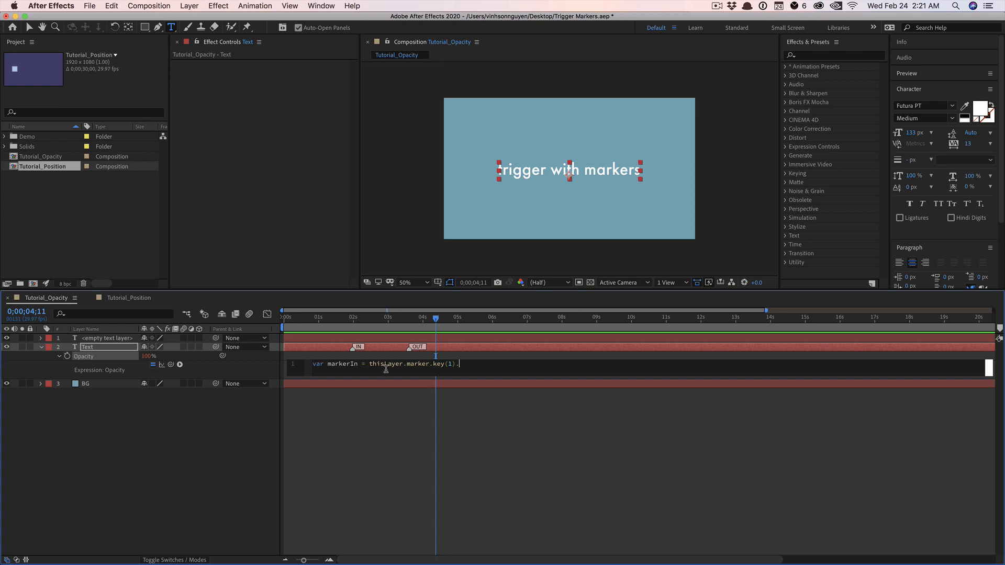
type("time;")
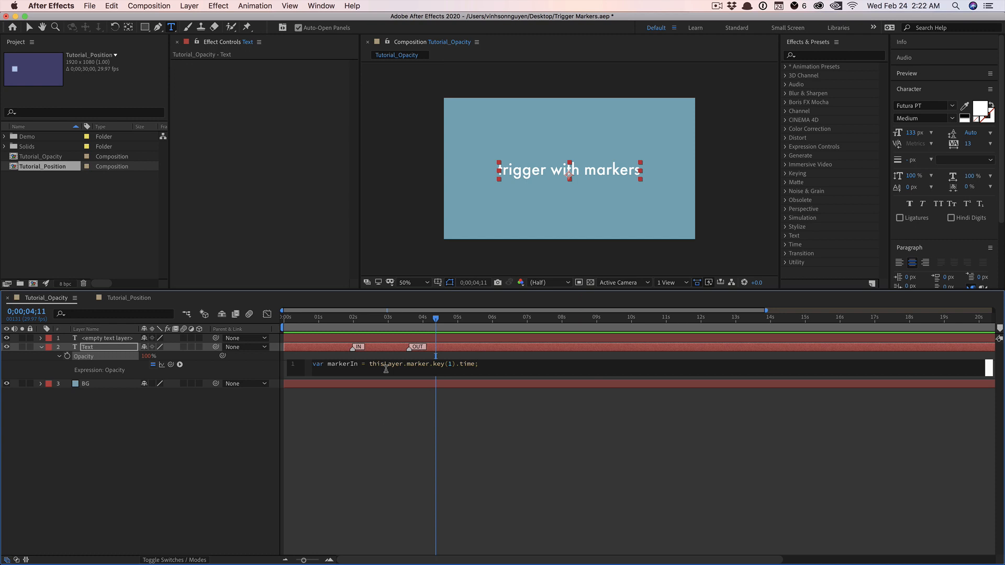
mouse_move(428, 383)
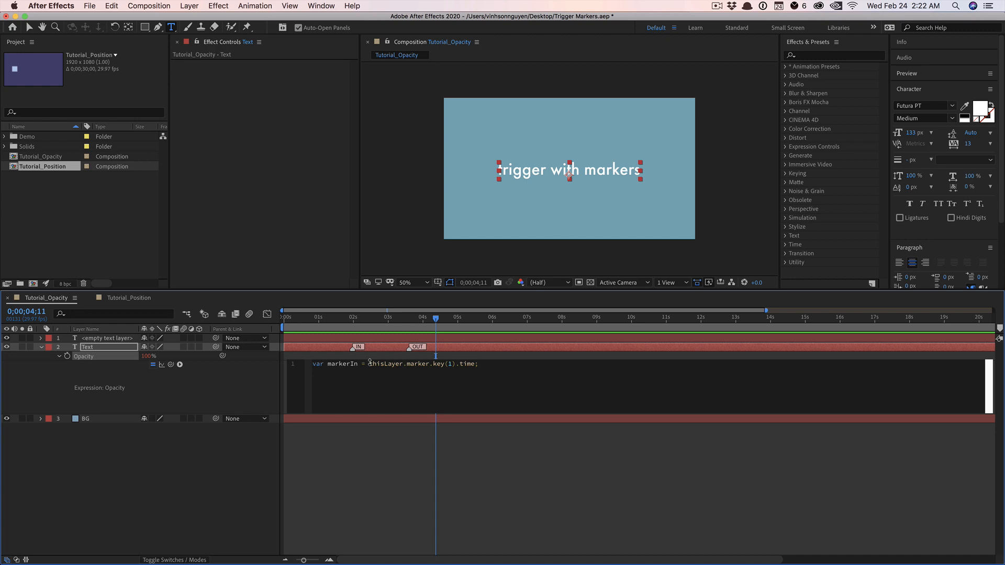
Step: Correct the markerIn line's variable name and marker key number
double_click(385, 365)
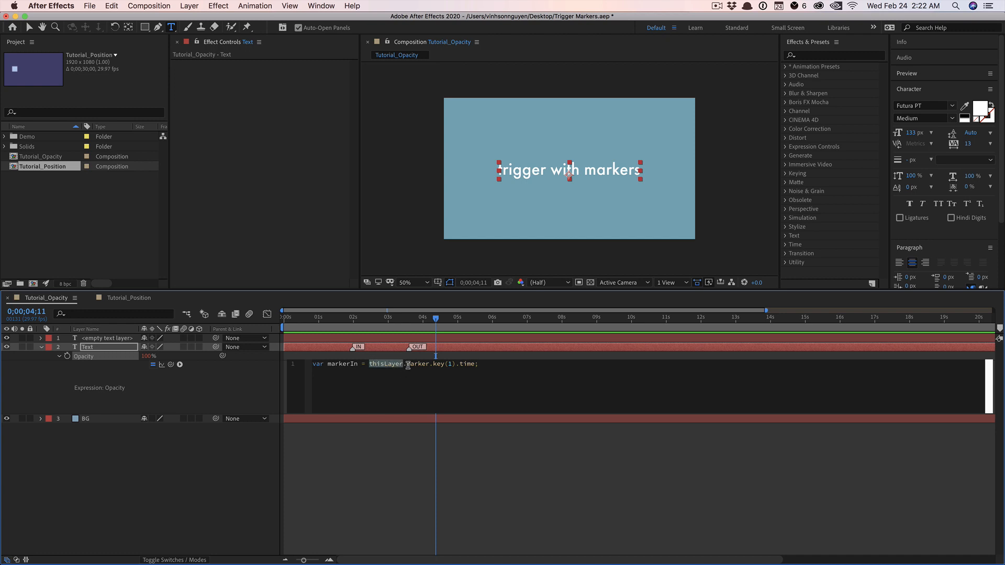
double_click(417, 364)
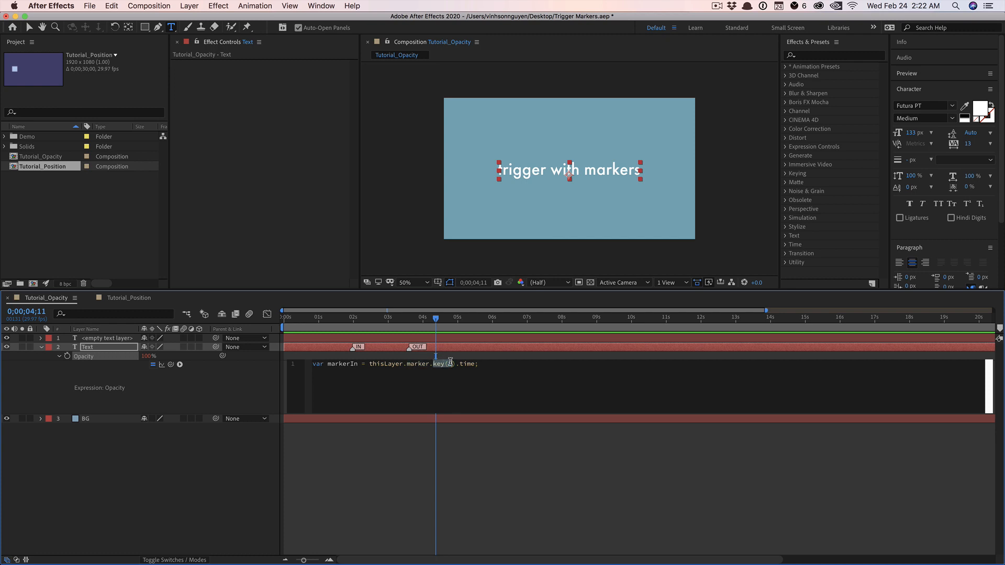
type("1")
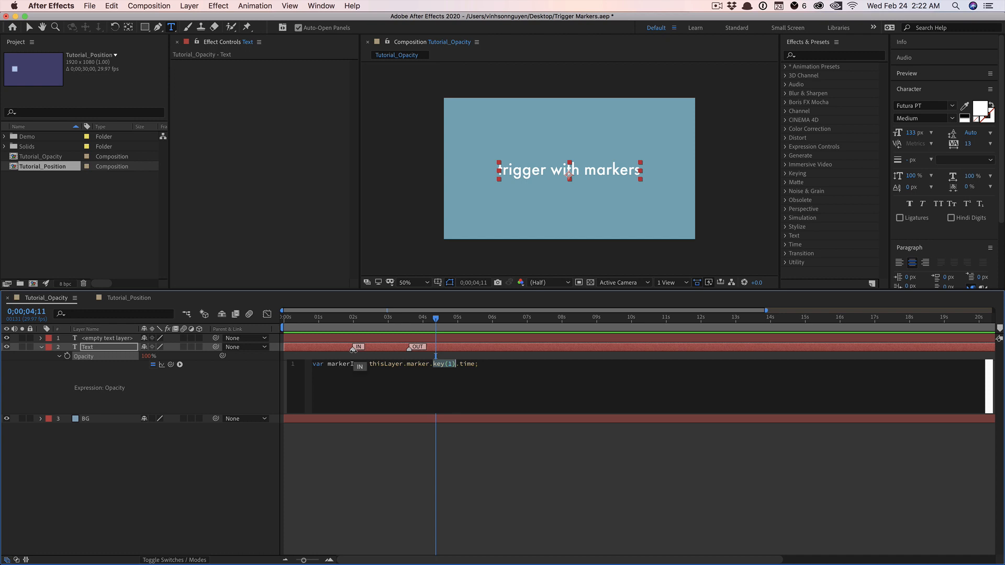
type("n =")
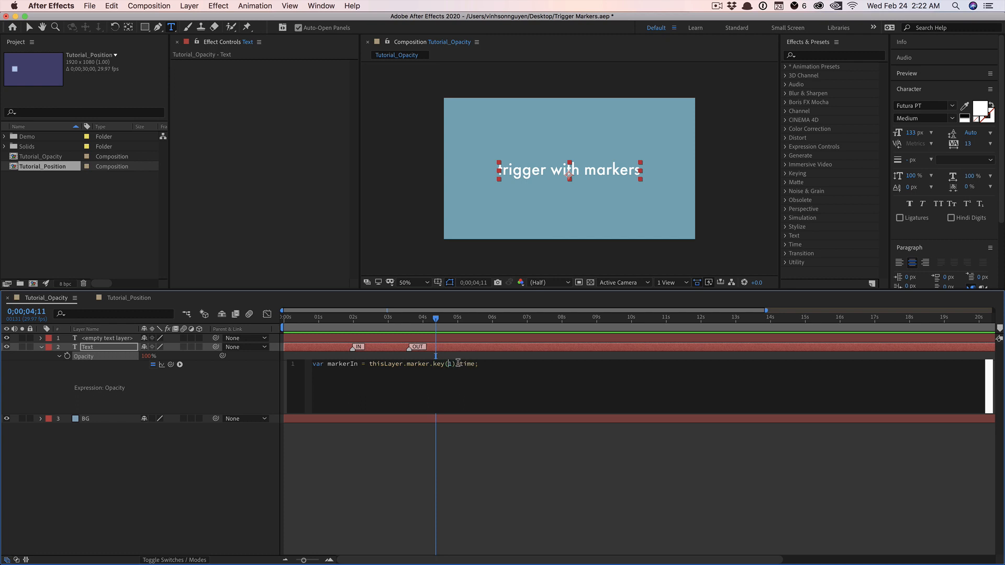
double_click(464, 364)
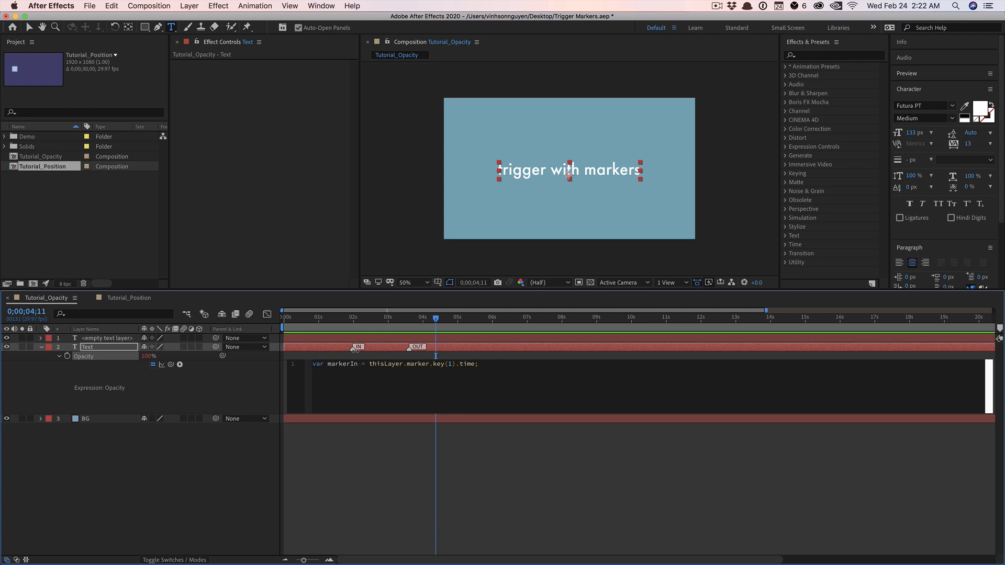
Step: Add 'var markerOut = thisLayer.marker.key(2).time;' and 'var dur = 0.5;' lines
type("var")
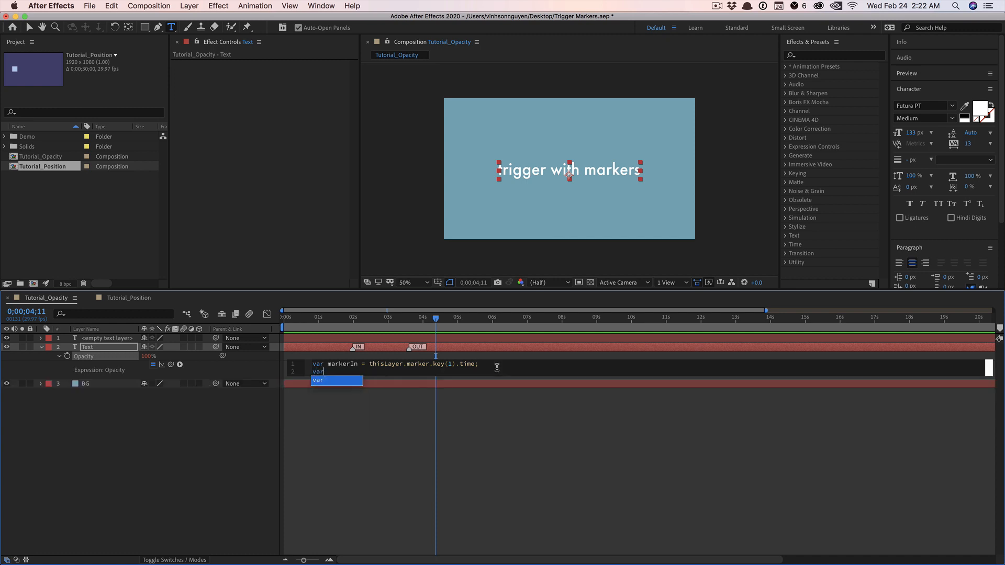
type("markerOut =")
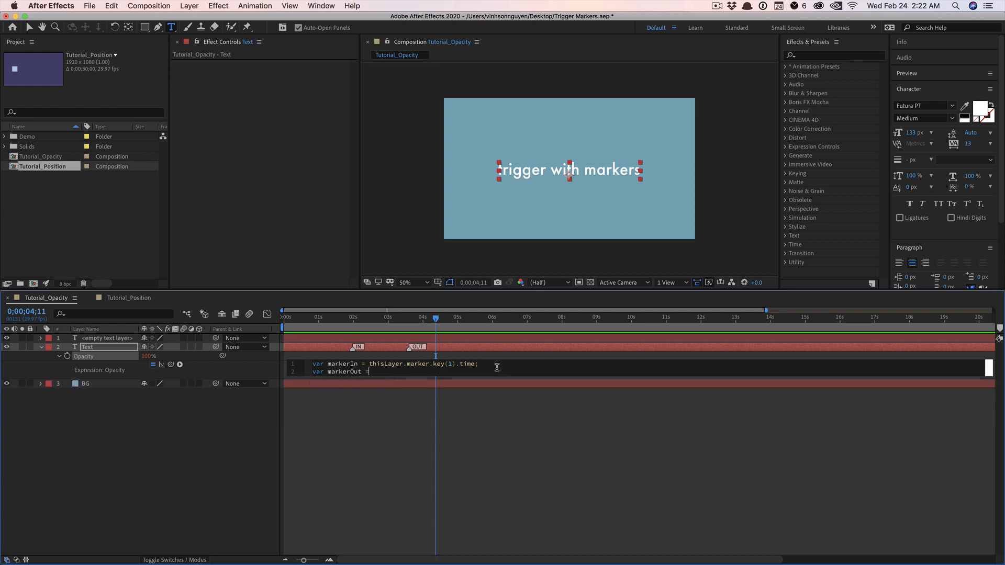
type("thisLayer.marker.key(2")
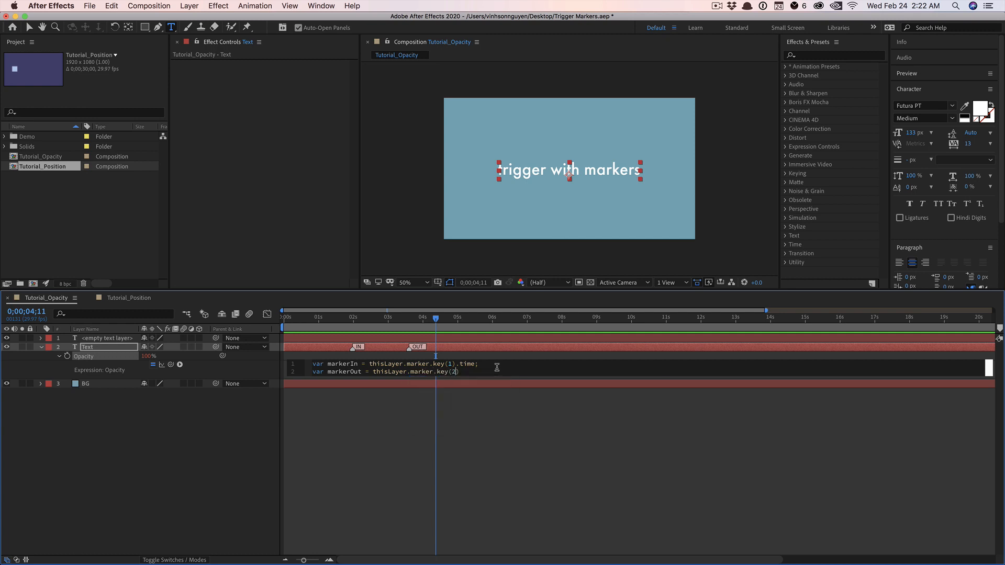
type(".time;")
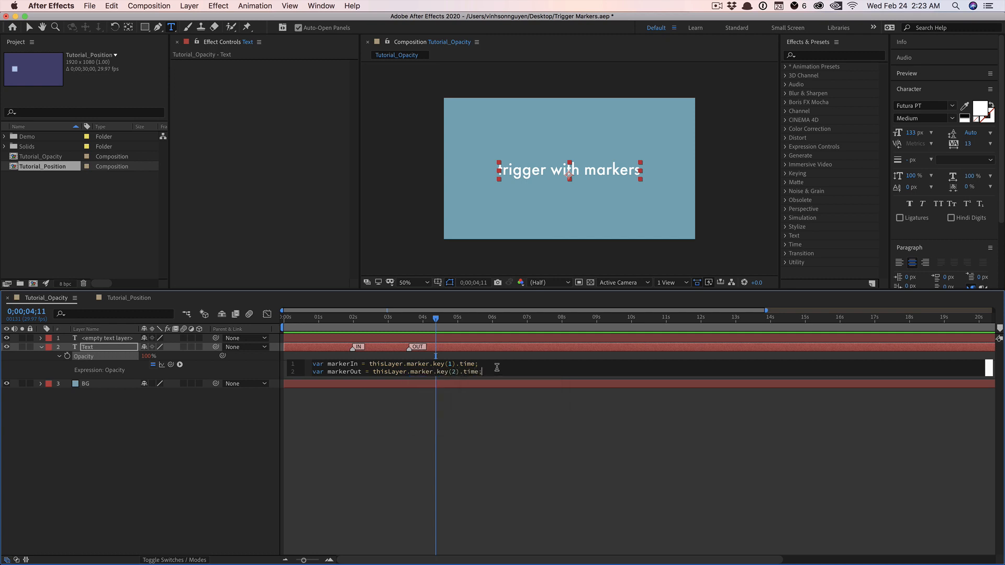
key("Return")
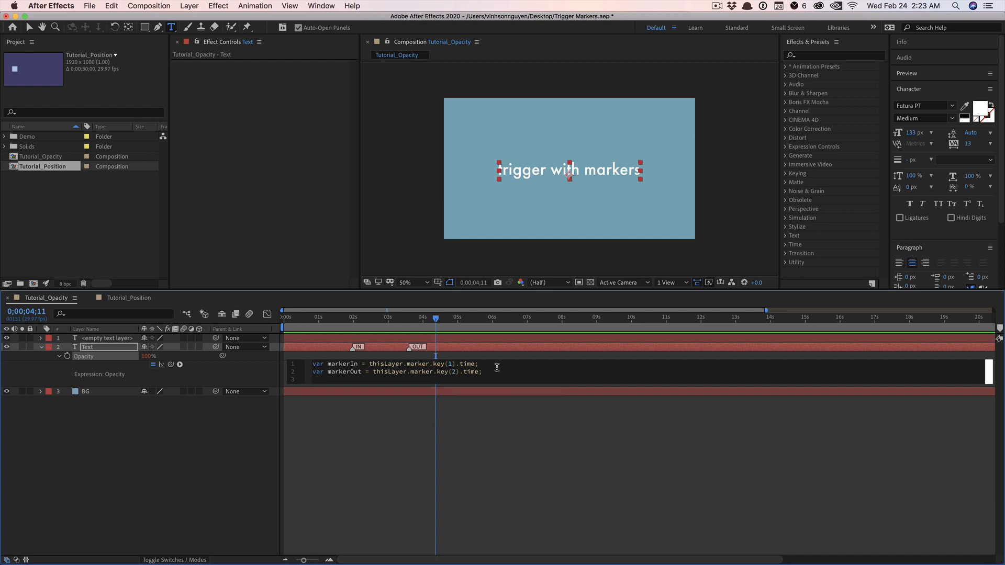
type("var dur = 0")
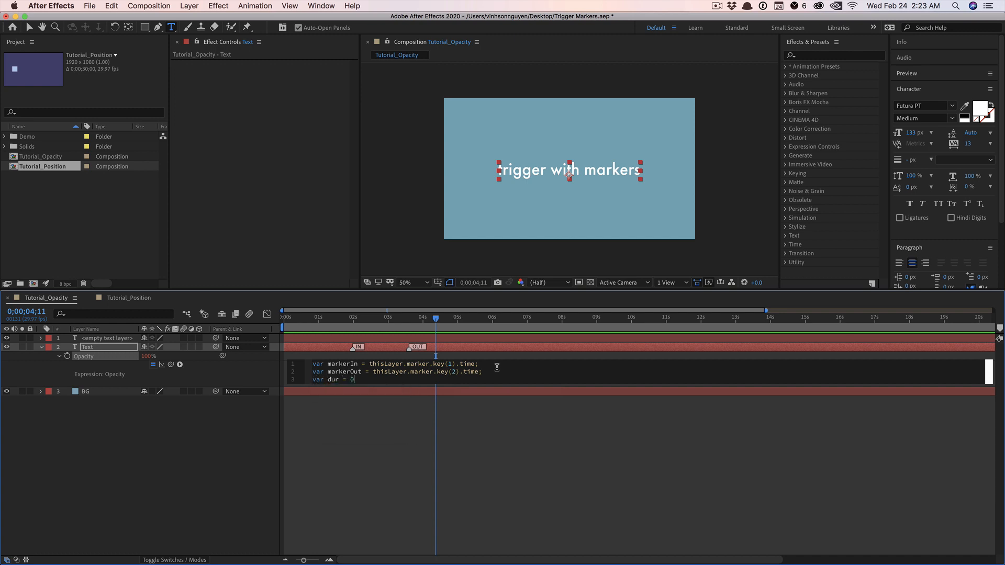
type(".5;")
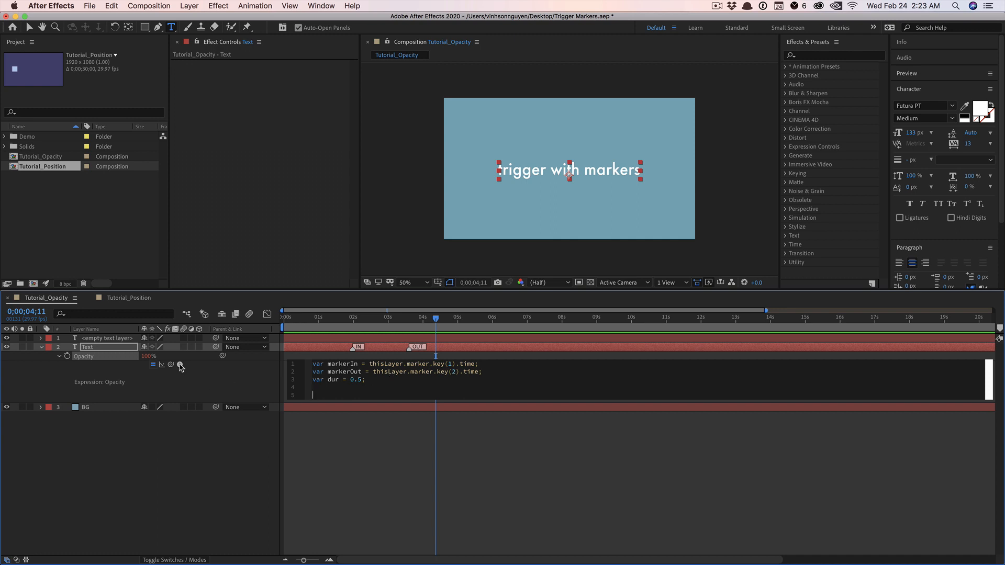
Step: Insert linear(t, tMin, tMax, value1, value2) from the expression Interpolation menu
left_click(180, 365)
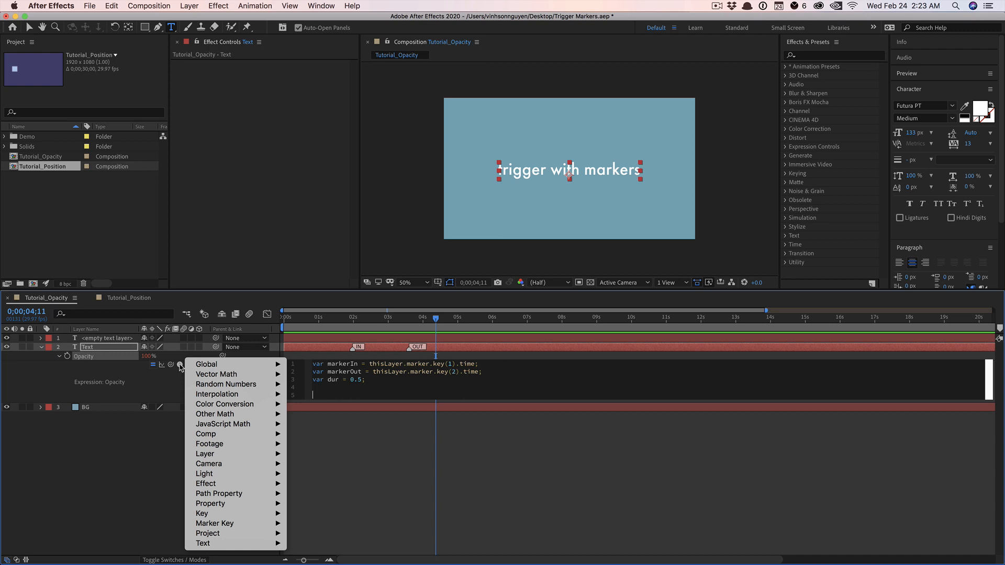
mouse_move(217, 394)
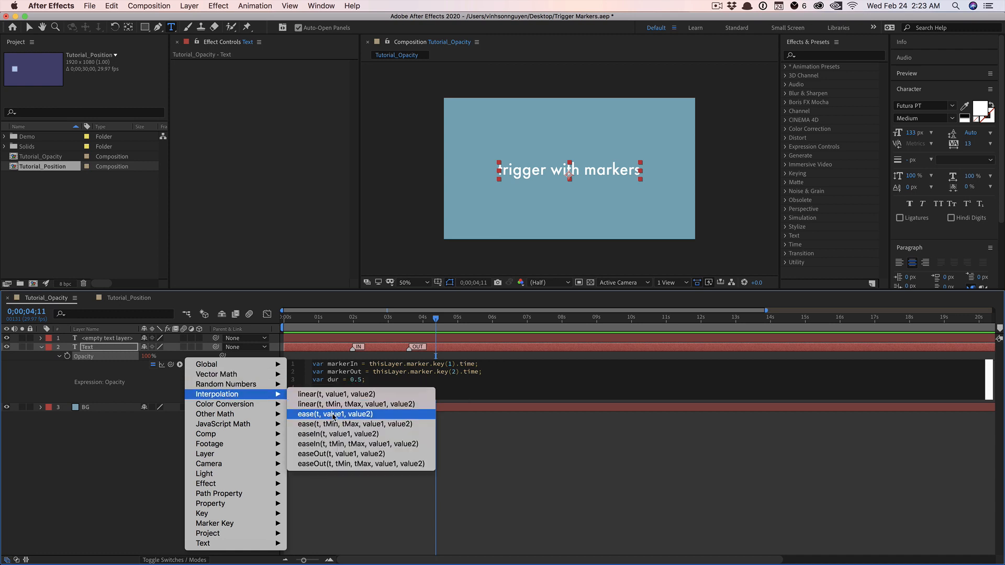
mouse_move(356, 404)
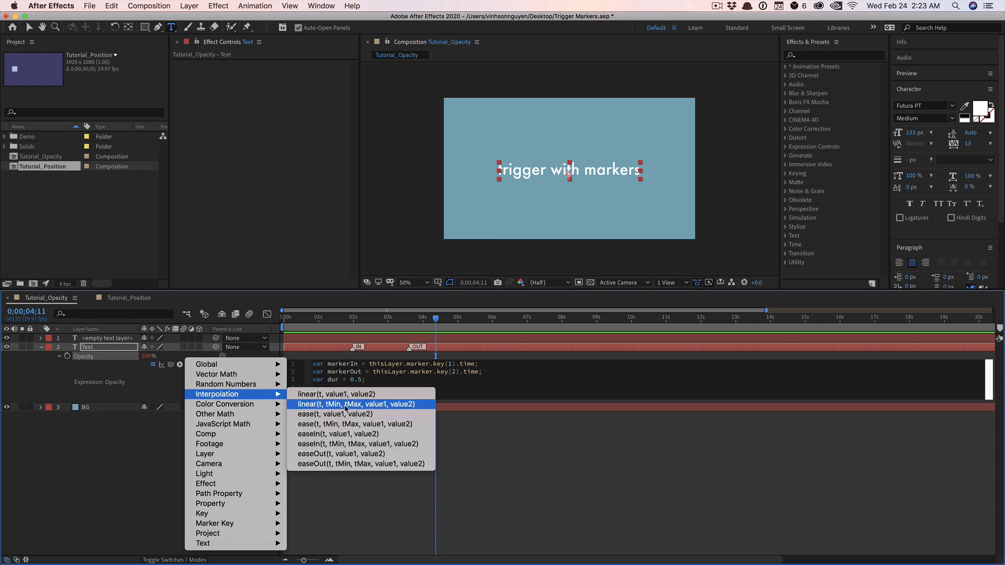
left_click(359, 404)
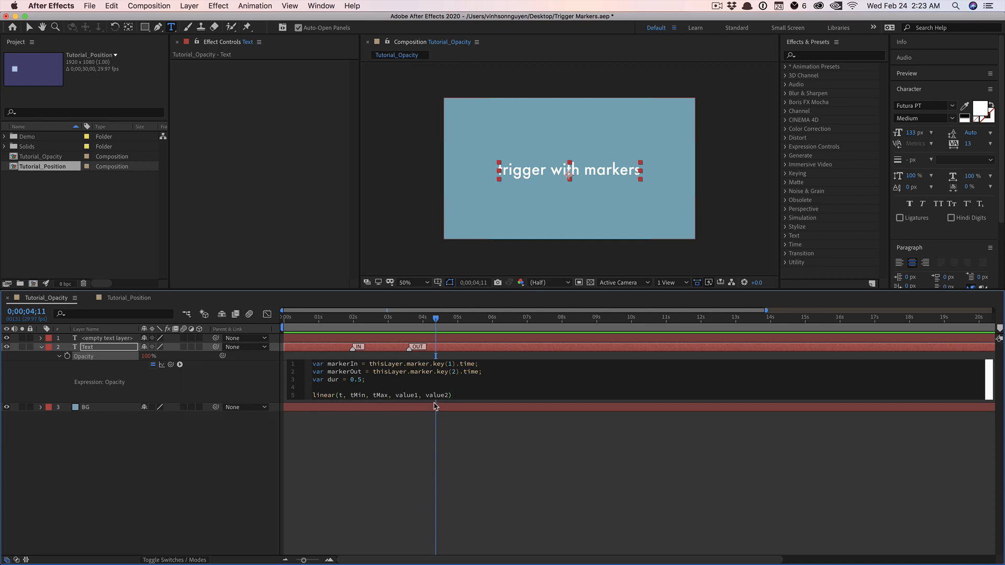
Step: Return the cursor to the linear() line in the Opacity expression code
left_click(487, 403)
type(";")
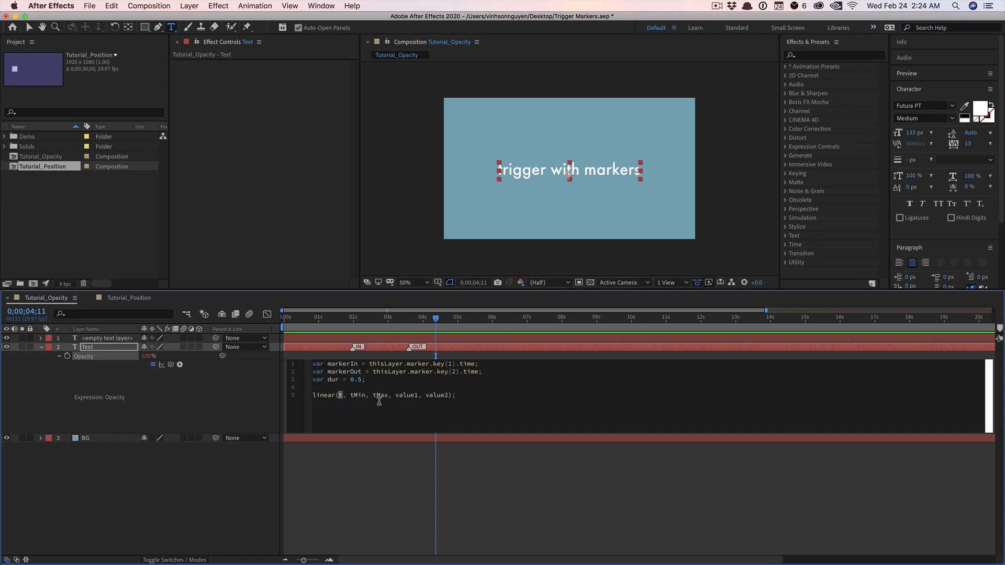
mouse_move(414, 395)
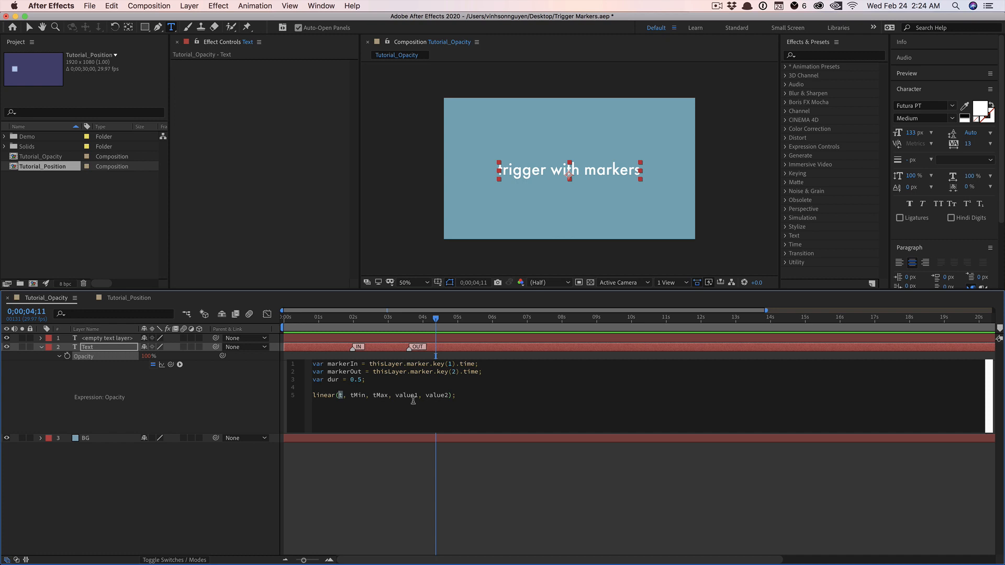
mouse_move(414, 397)
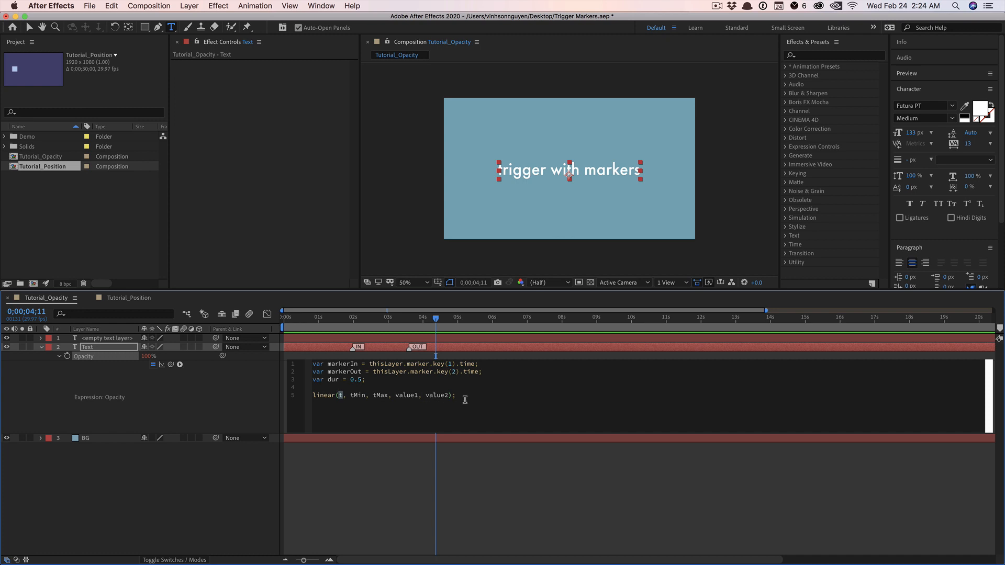
mouse_move(346, 404)
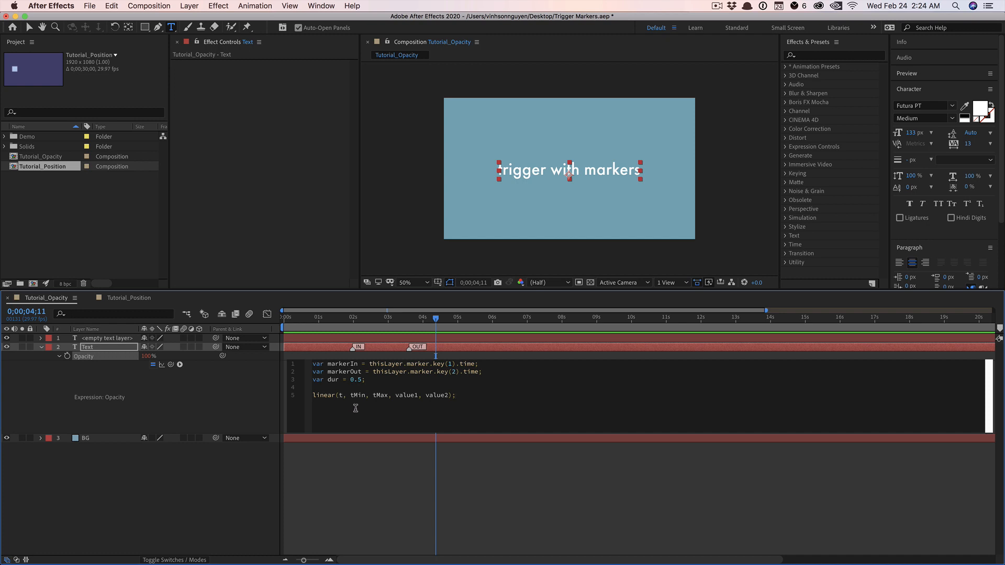
mouse_move(393, 408)
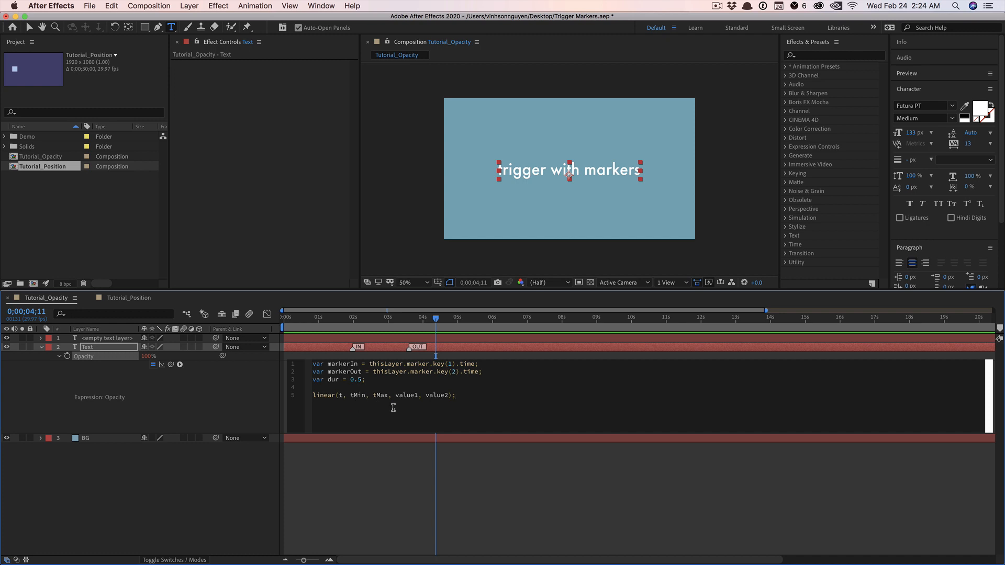
mouse_move(402, 406)
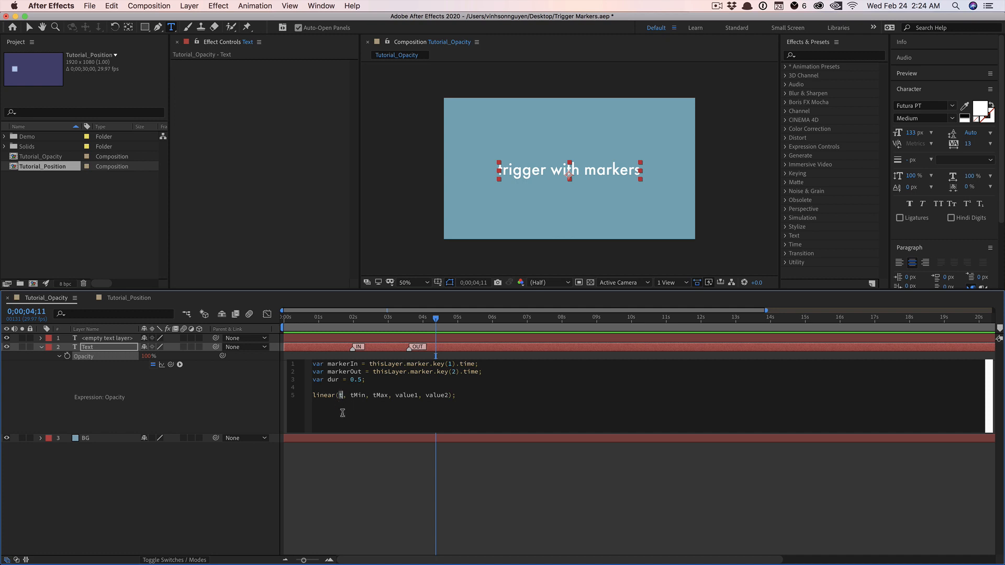
mouse_move(355, 409)
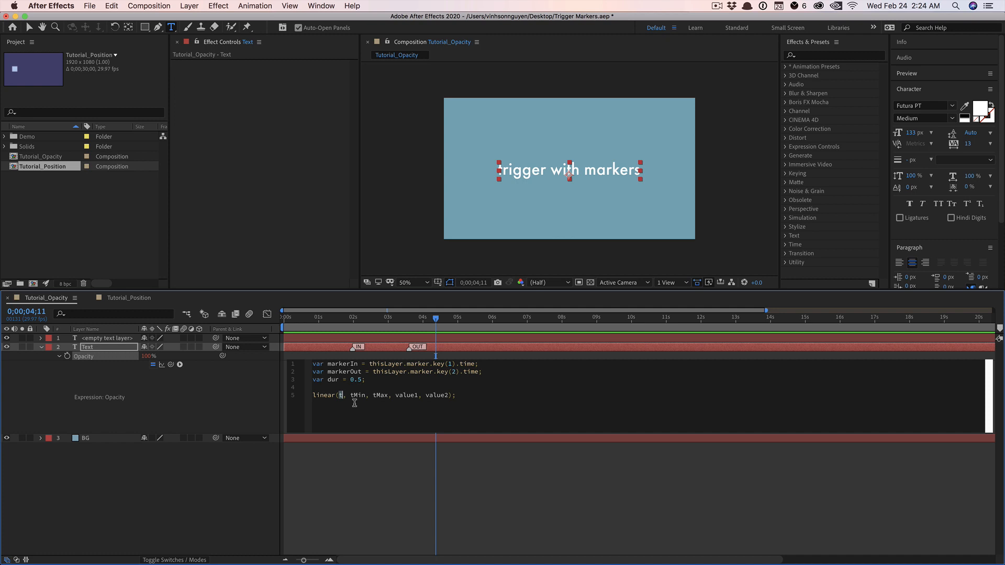
mouse_move(415, 411)
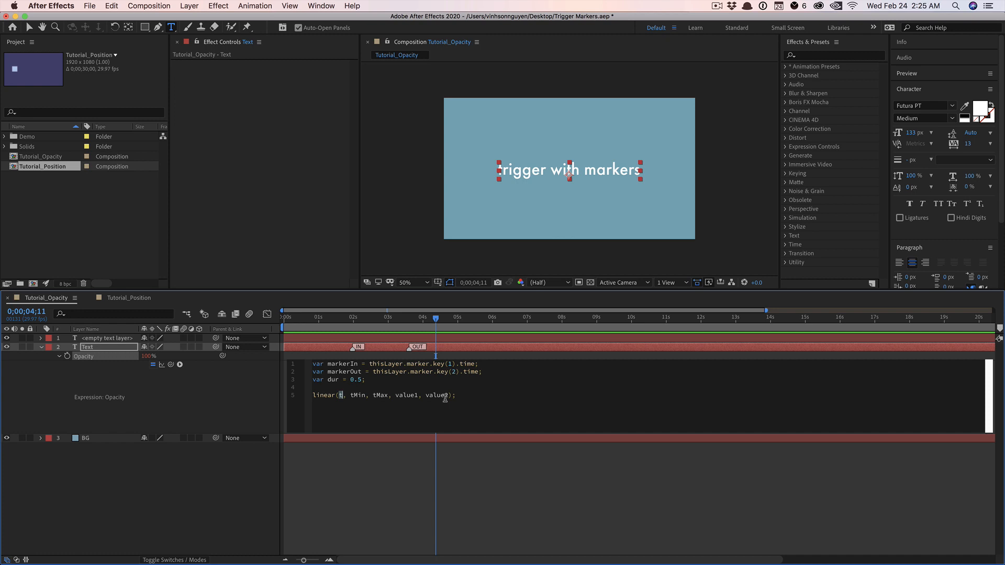
mouse_move(425, 389)
type("ime")
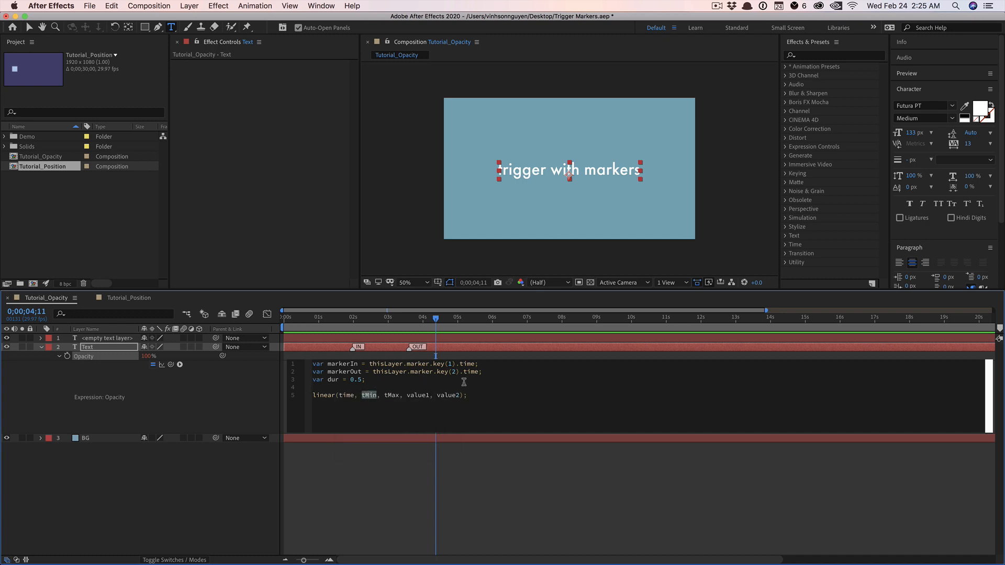
Step: Fill in linear(time, markerIn-dur, markerIn, 0, 100); for a half-second fade-in
type("markerI")
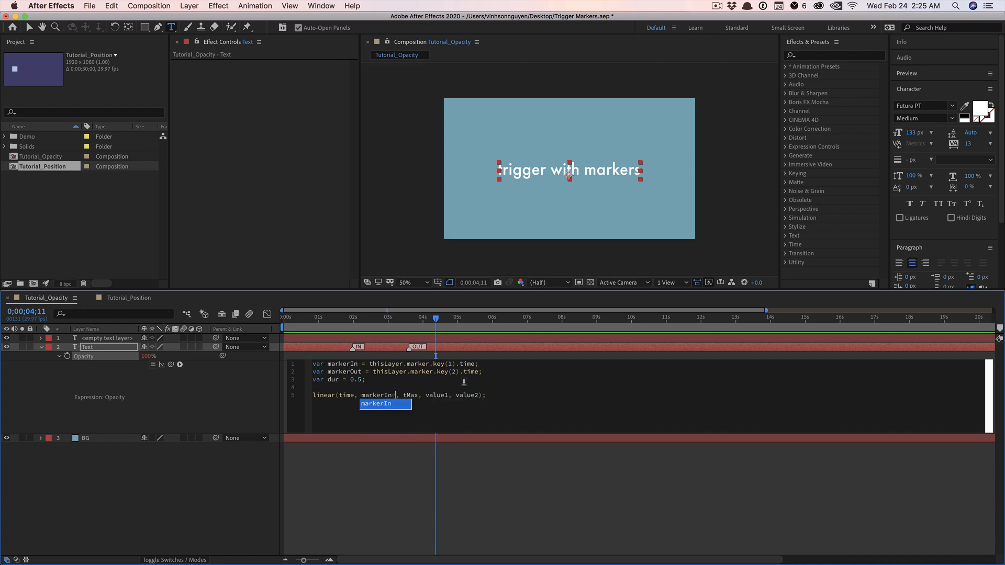
type("-dur")
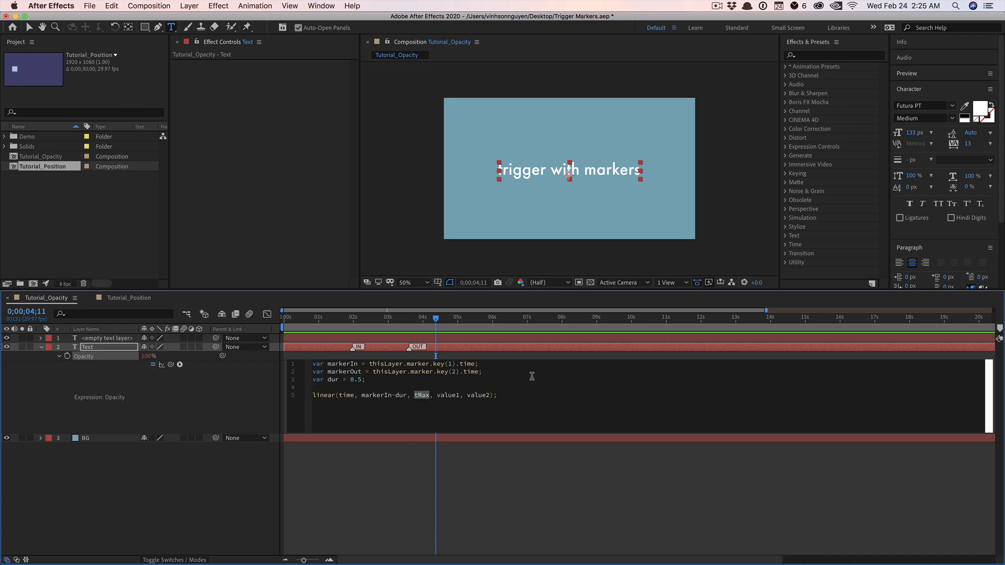
type("markerIn")
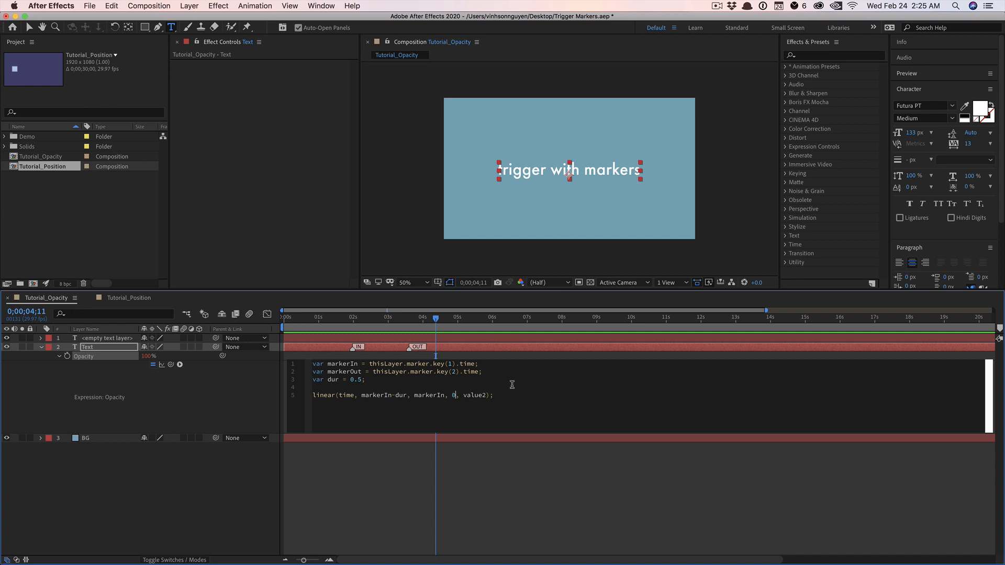
type("100")
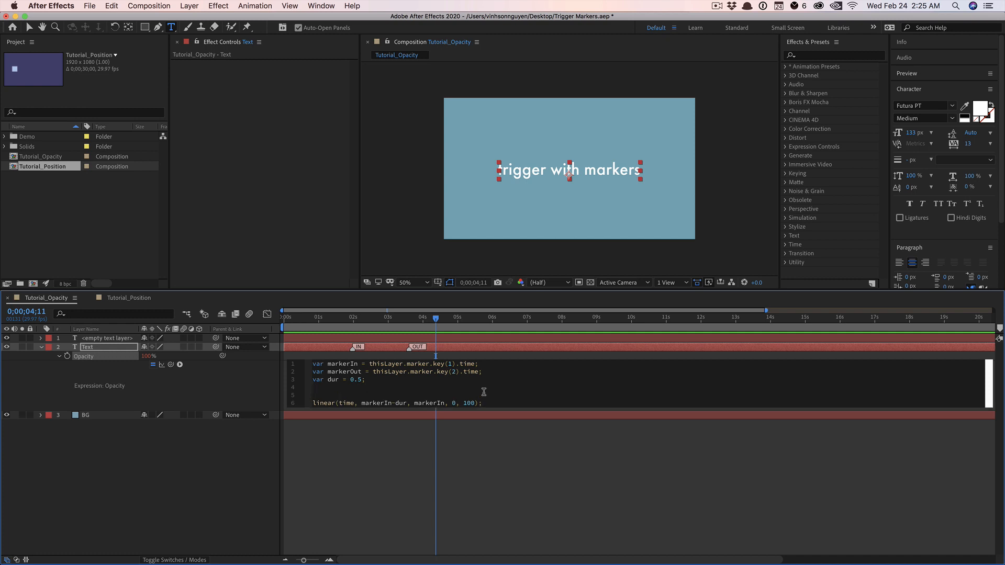
mouse_move(442, 403)
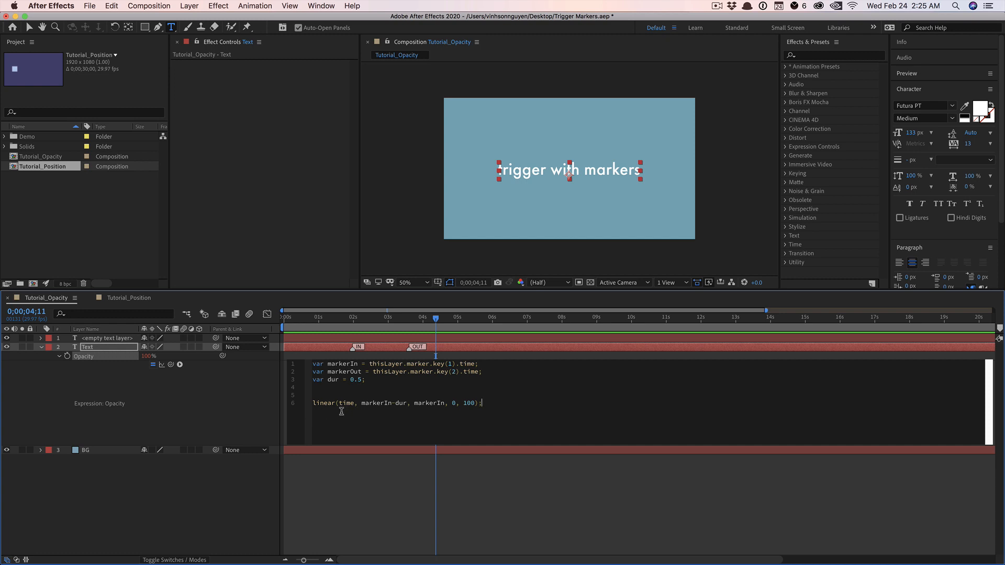
mouse_move(303, 320)
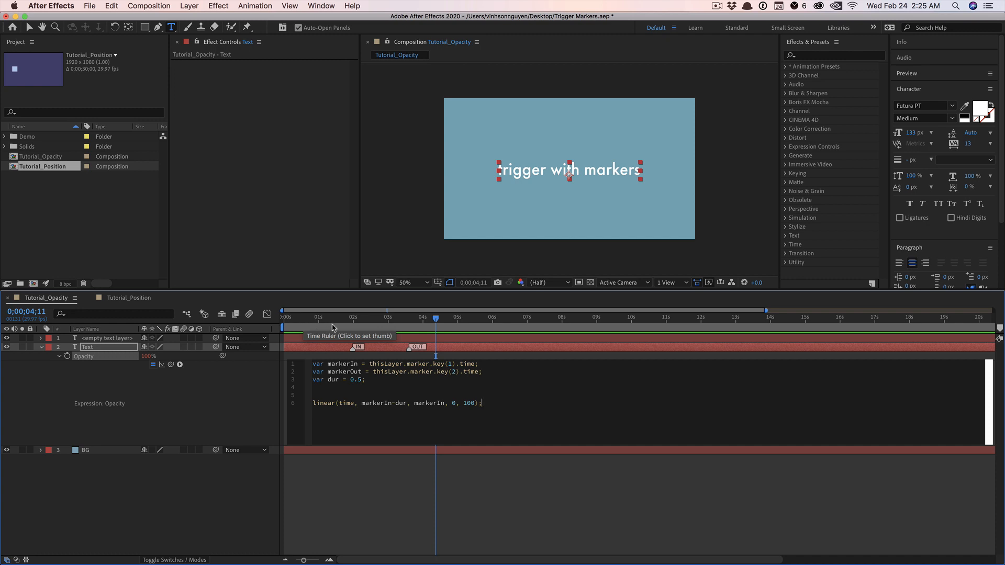
mouse_move(359, 413)
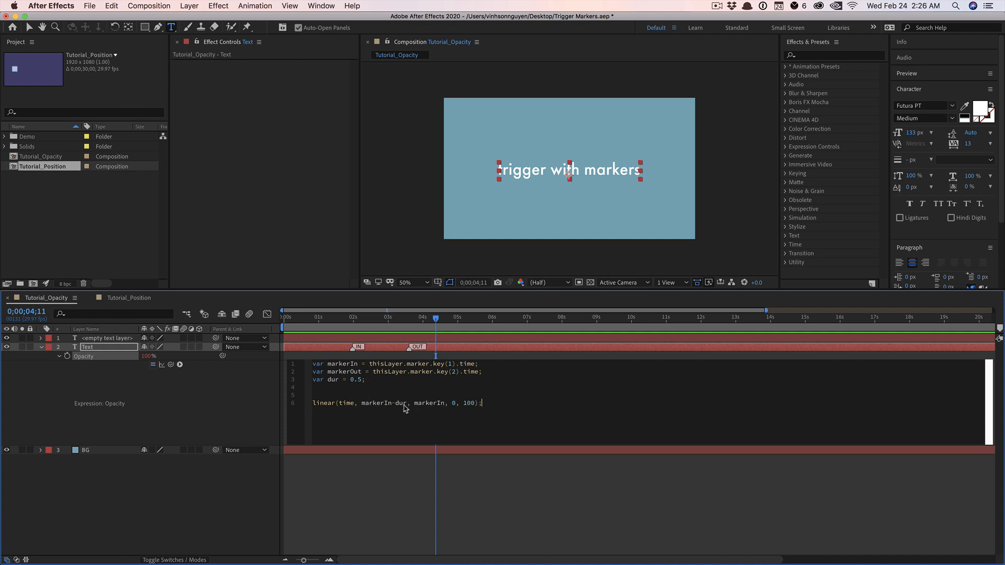
mouse_move(331, 353)
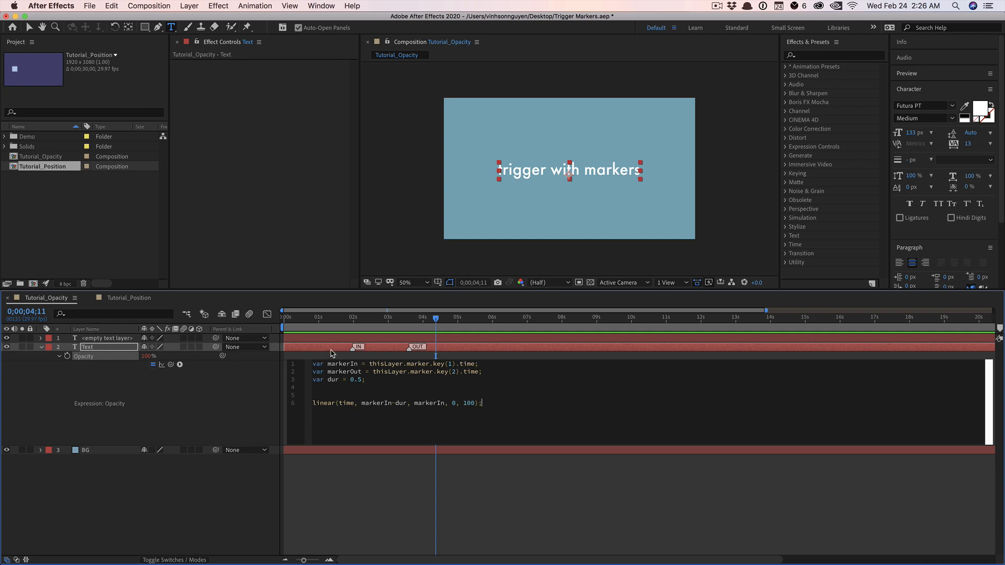
mouse_move(328, 353)
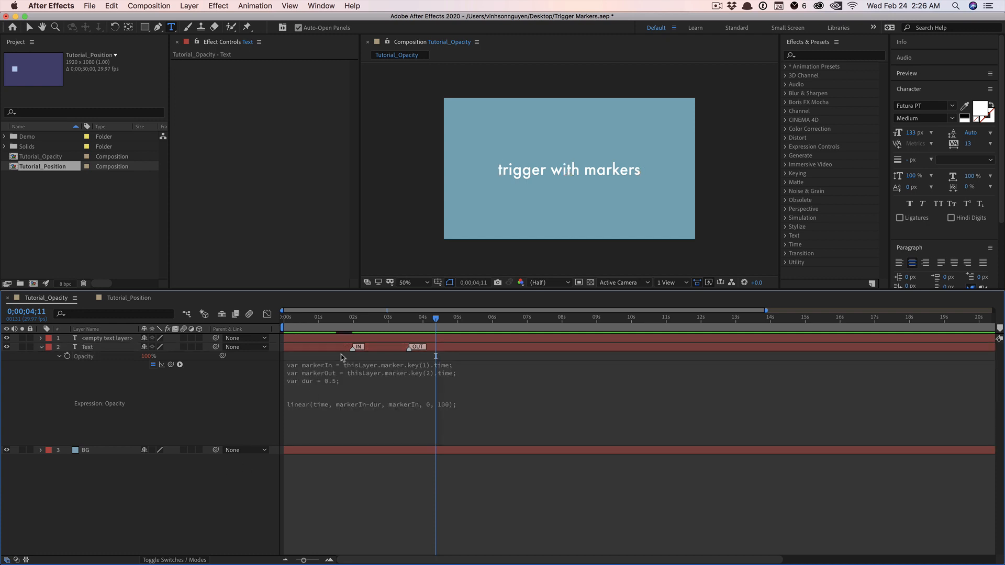
Step: Jump to the composition start and preview the text fading in
left_click(282, 317)
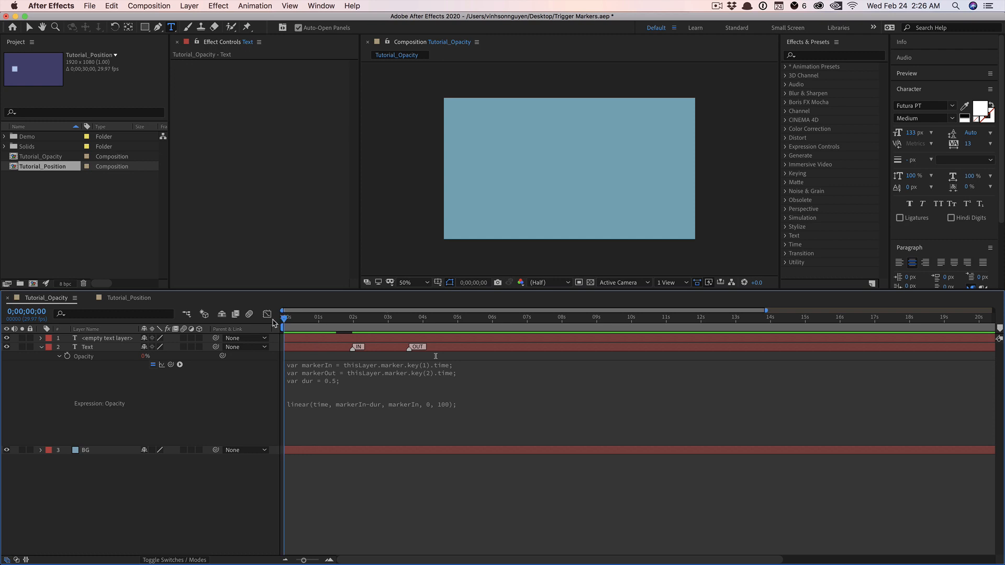
left_click(289, 316)
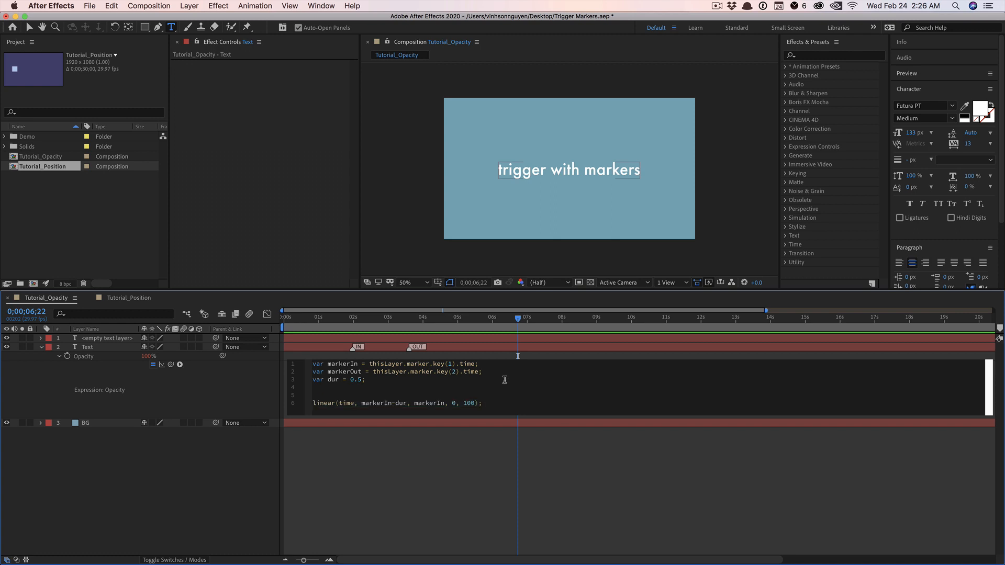
Step: Add a second linear() line fading opacity from 100 to 0 over dur after markerEnd
type("linear()")
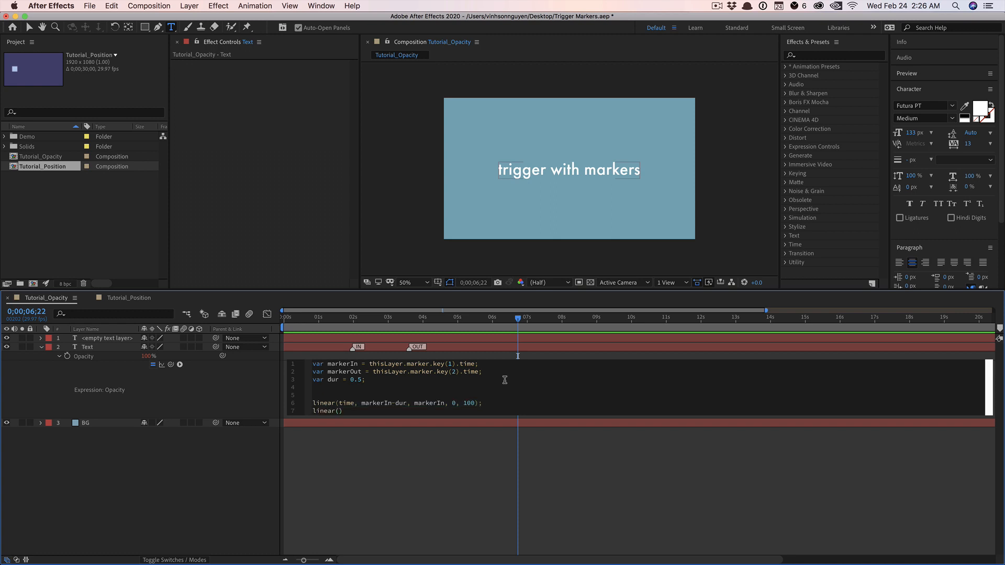
type("time,")
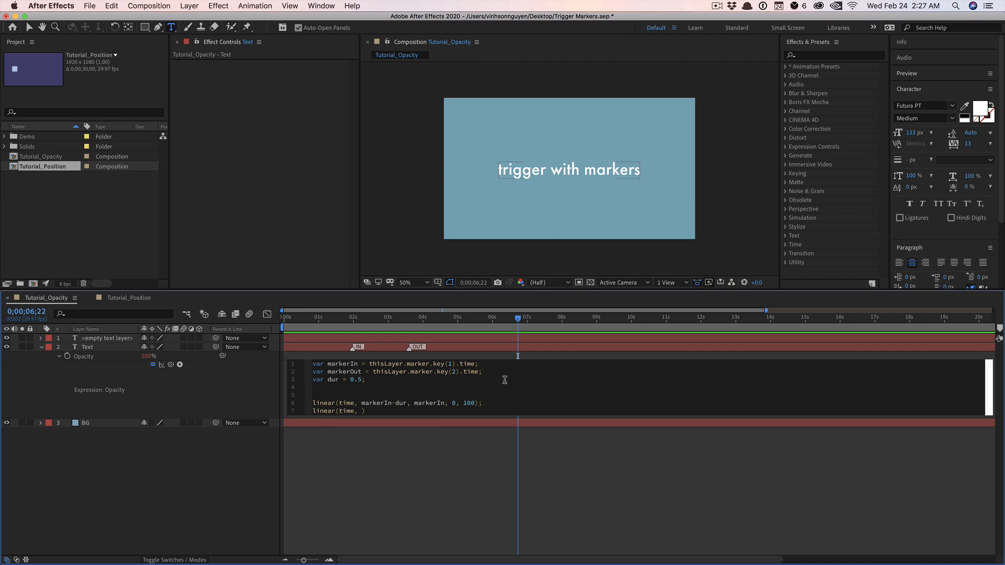
type("markerEnd, markerEnd + dur,")
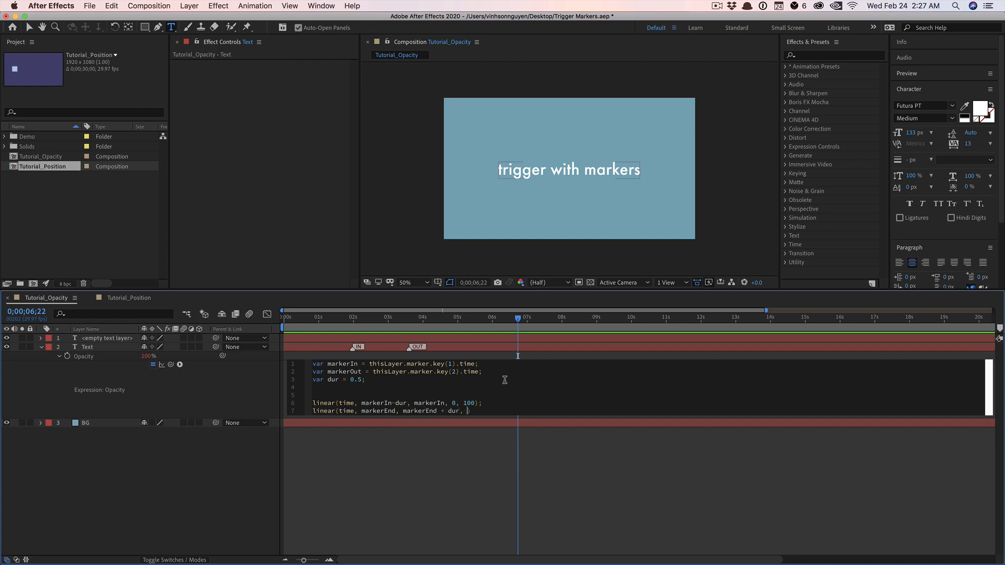
type("100, 0);")
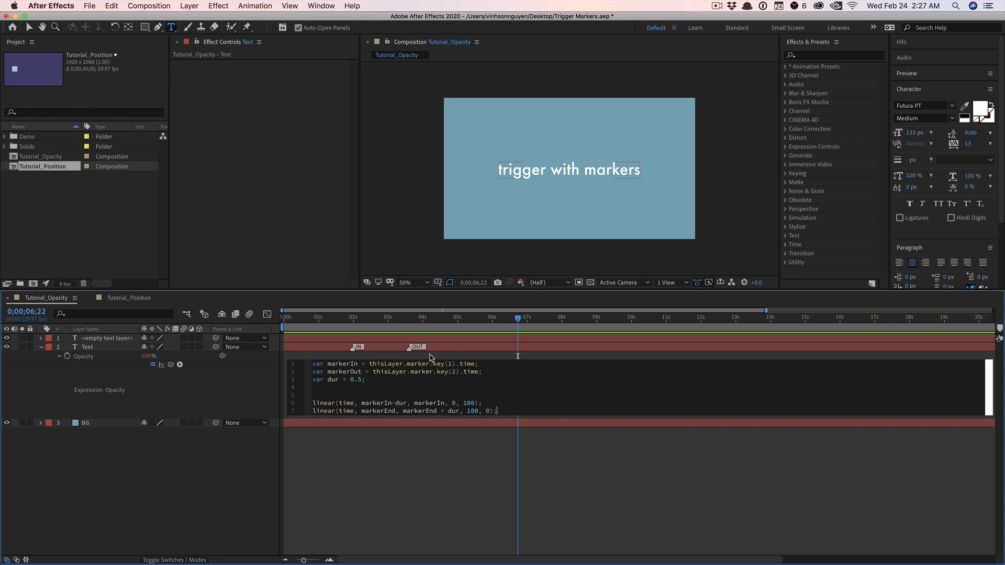
mouse_move(410, 354)
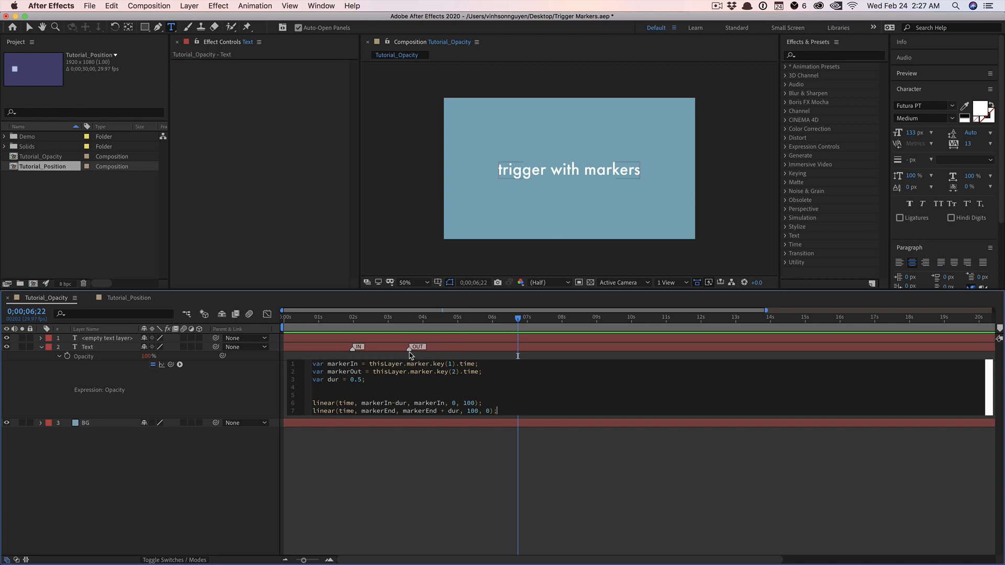
mouse_move(477, 392)
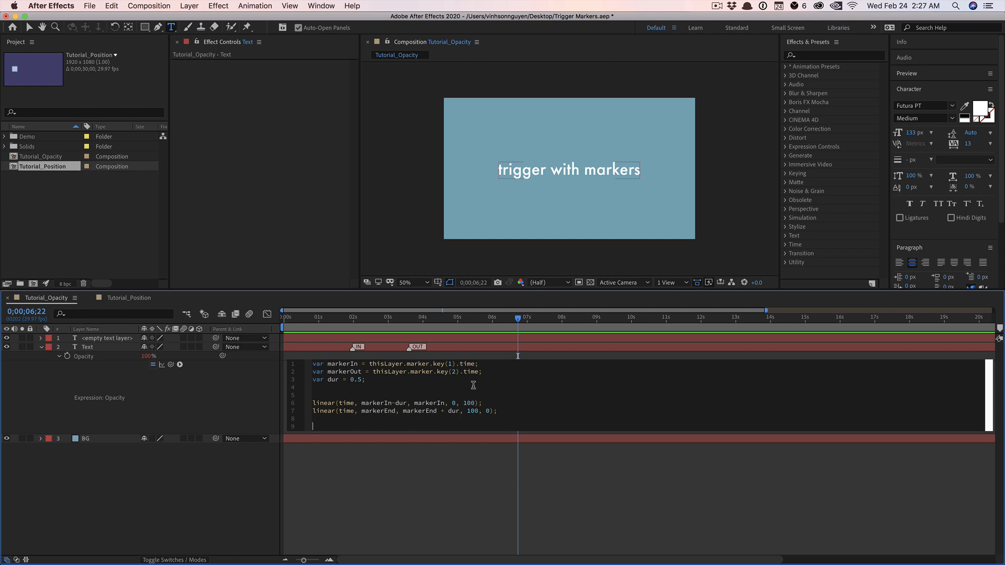
Step: Wrap the fade-in and fade-out linear() calls inside one Math.min() expression
type("Math.min()")
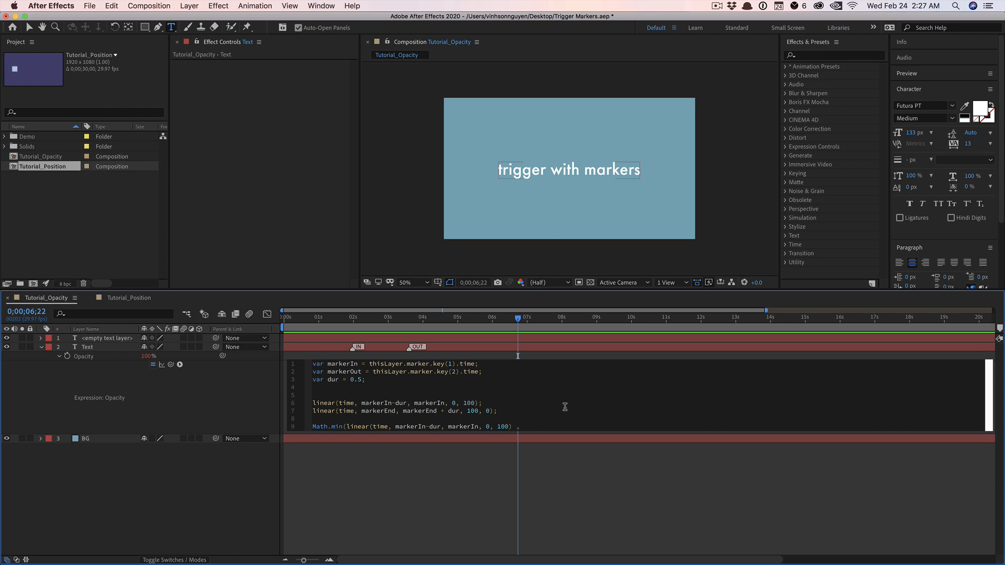
mouse_move(527, 424)
type(" linear(time, markerEnd, markerEnd + dur, 100, 0));")
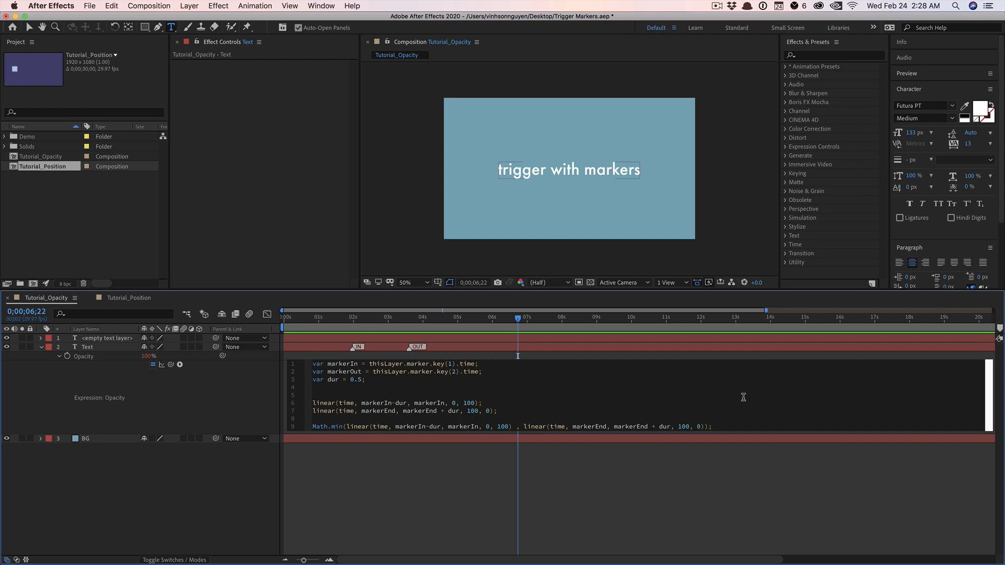
type("MAt")
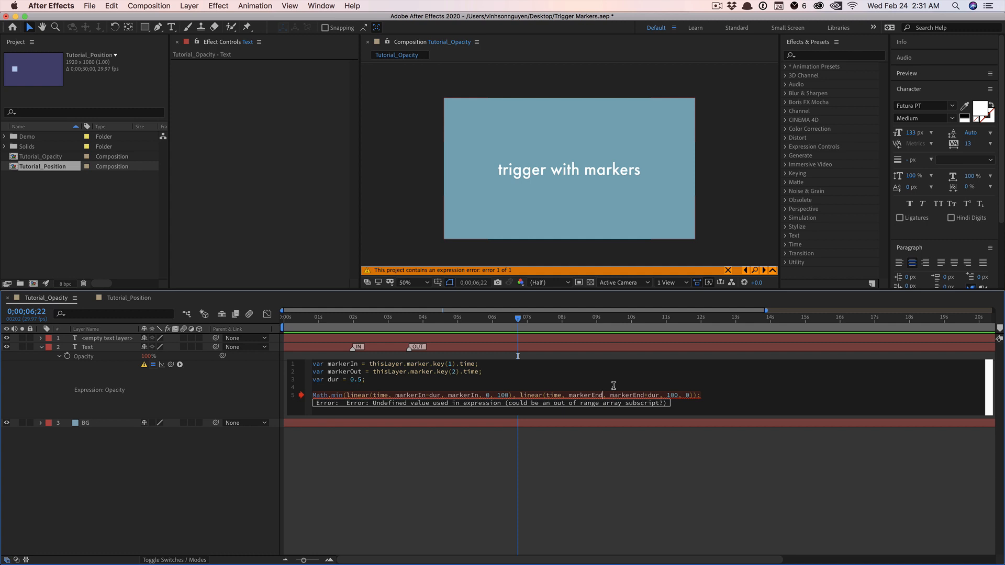
Step: Replace both markerEnd references with markerOut, then check the fade near 3 seconds
double_click(582, 394)
type("Out")
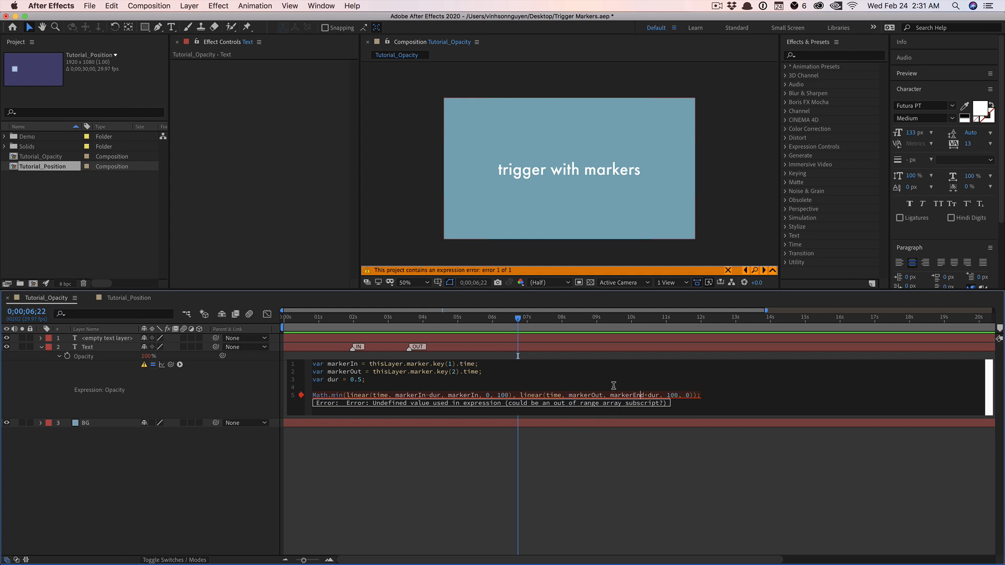
double_click(625, 394)
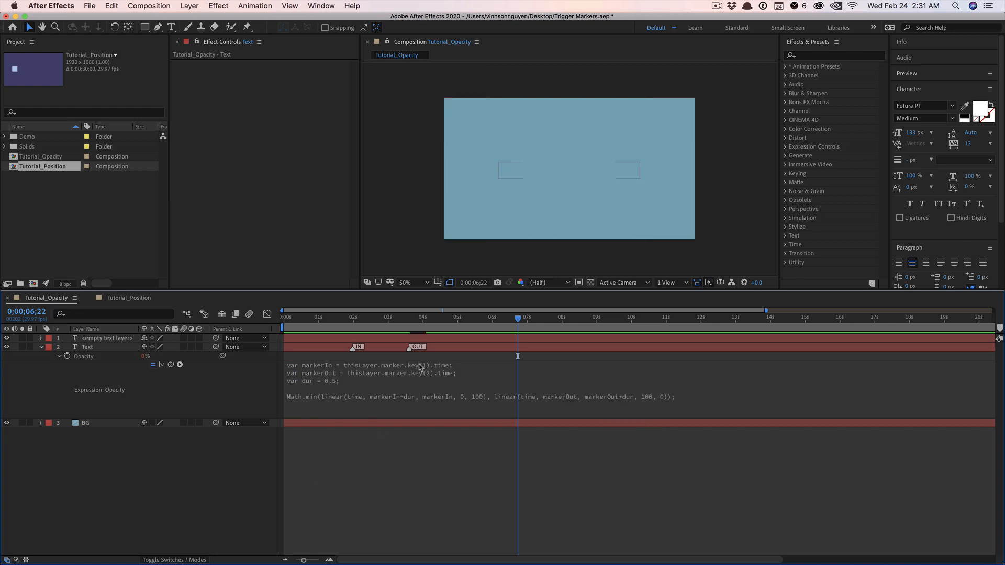
left_click(288, 318)
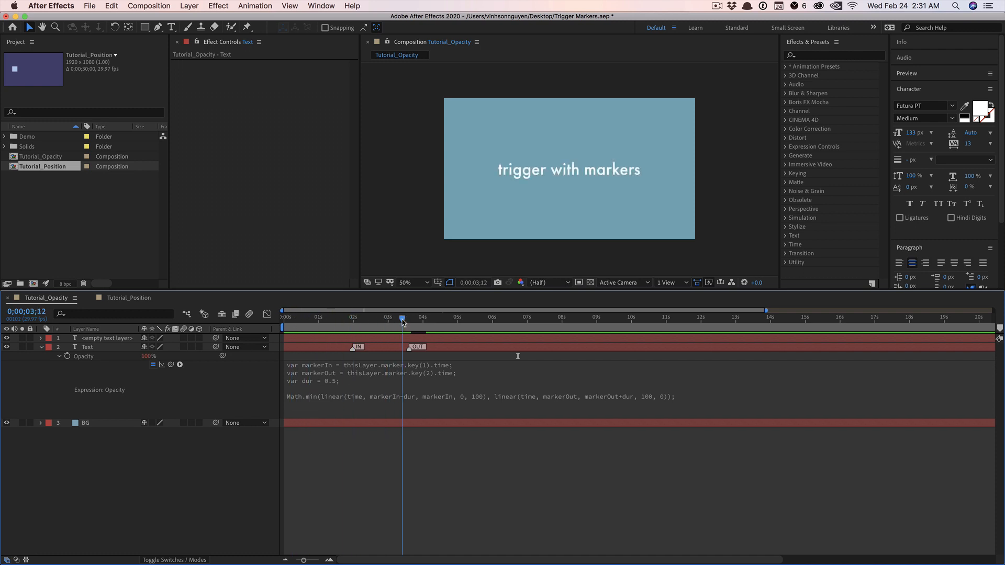
mouse_move(402, 317)
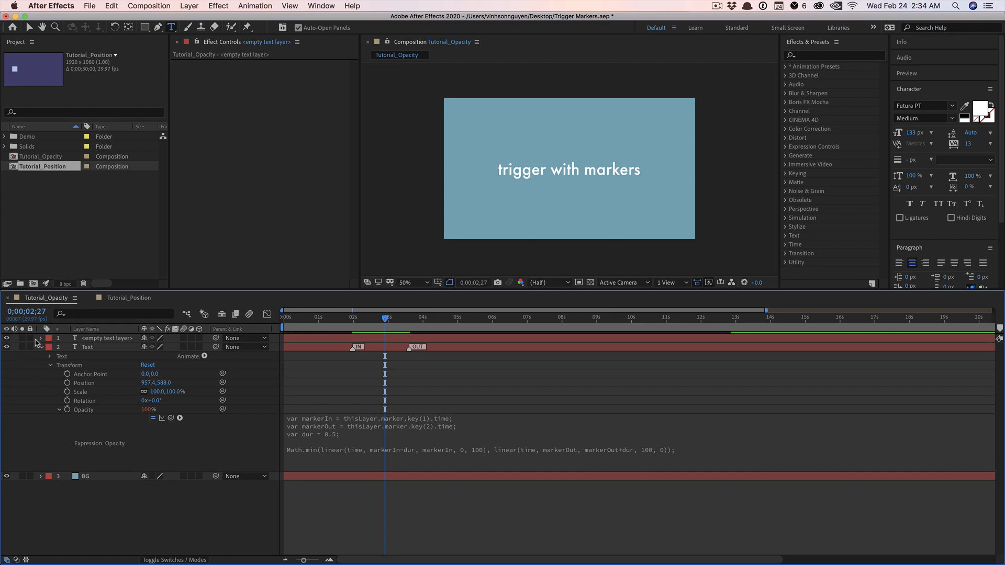
Step: Give the empty text layer the Source Text expression thisComp.layer("Text").marker.key(2).comment
left_click(50, 337)
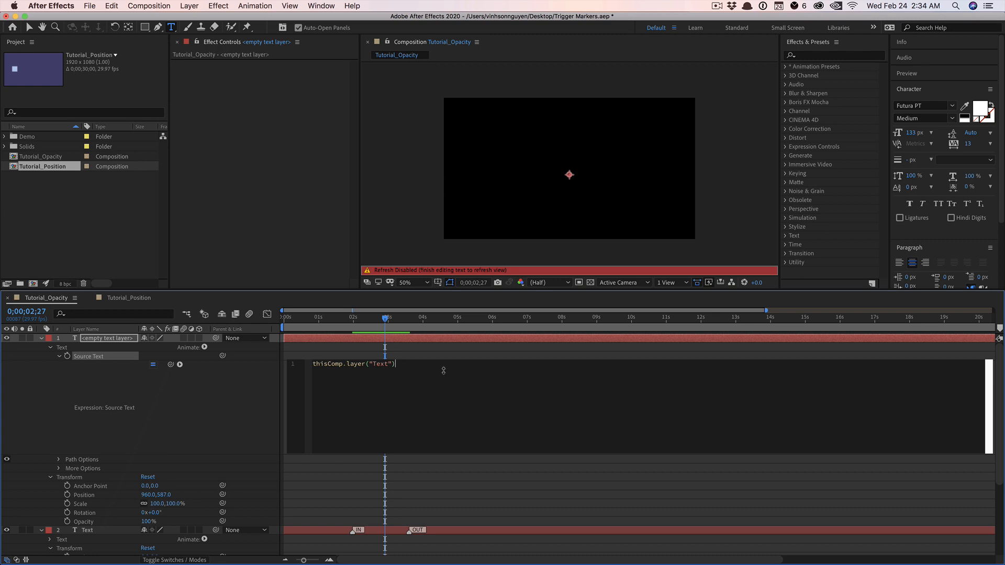
type(".marker.key(")
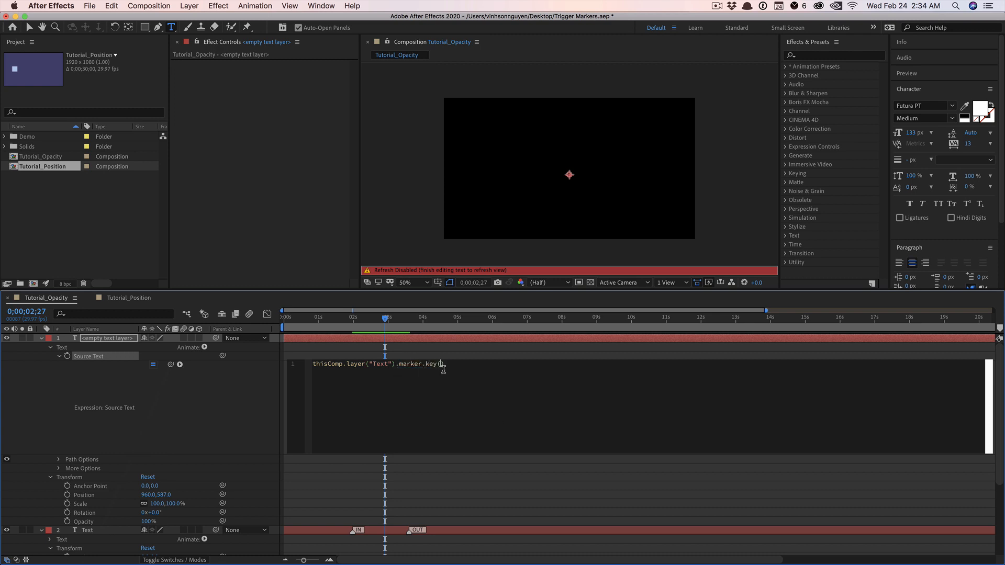
type("1)")
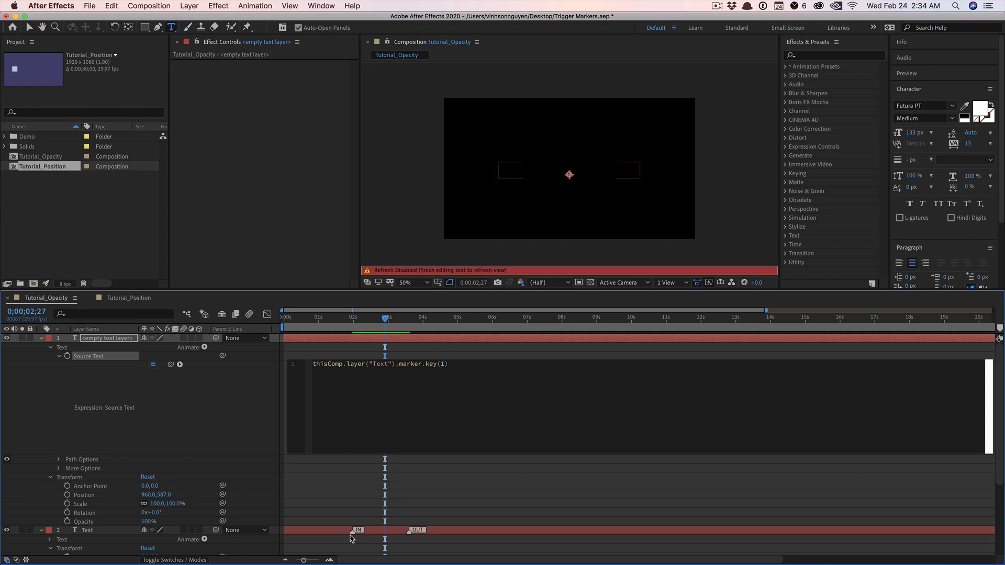
left_click(550, 385)
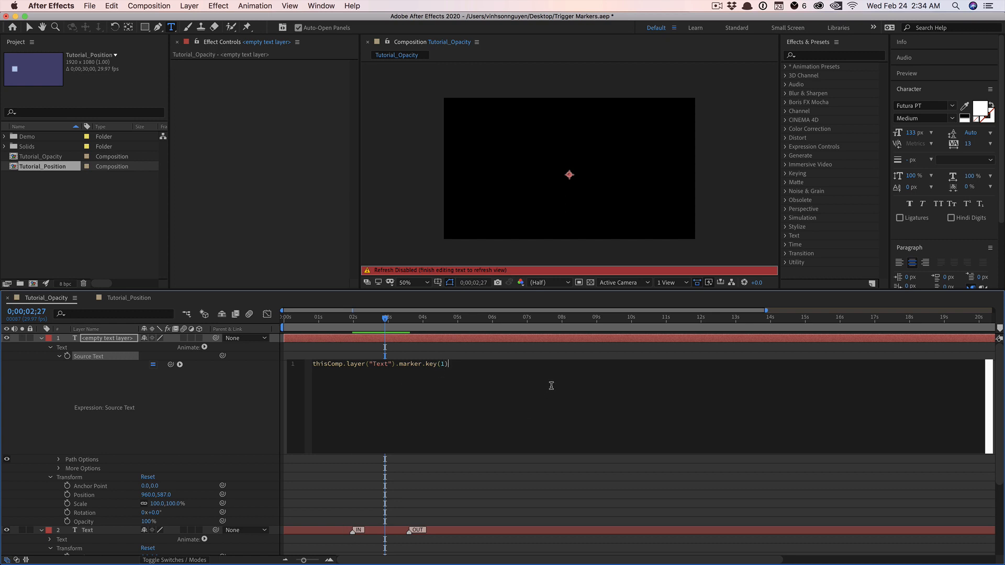
type(".comment;")
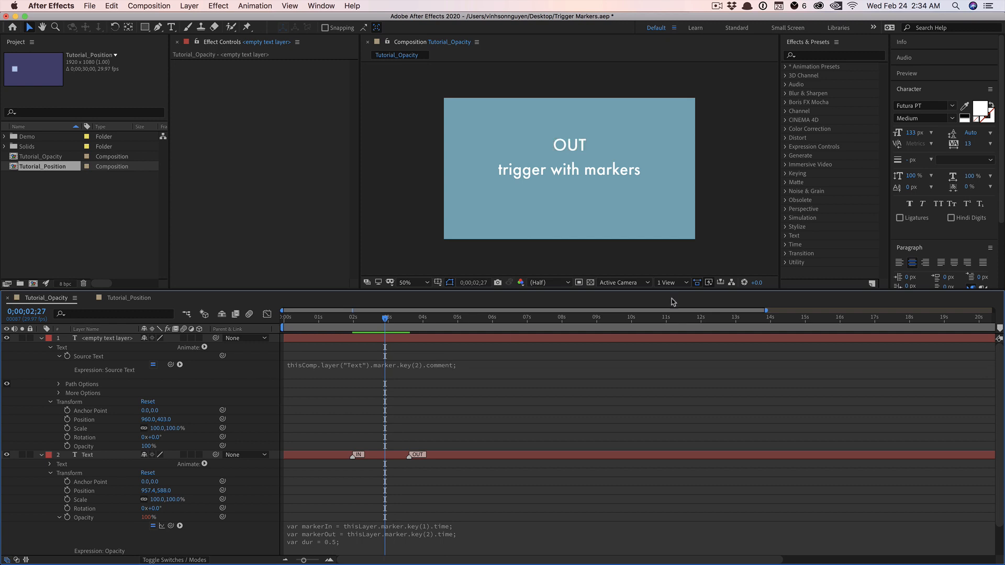
mouse_move(232, 350)
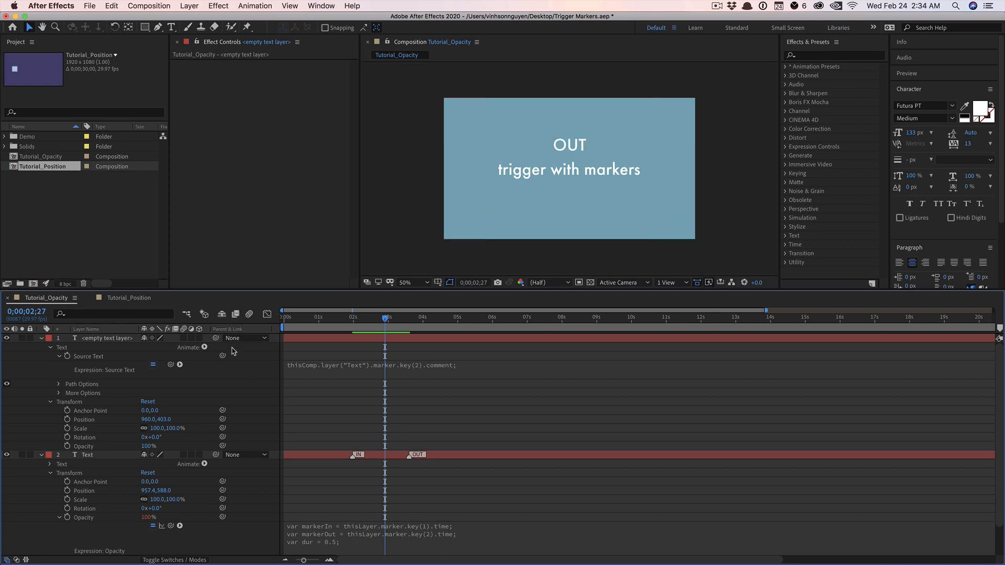
mouse_move(451, 360)
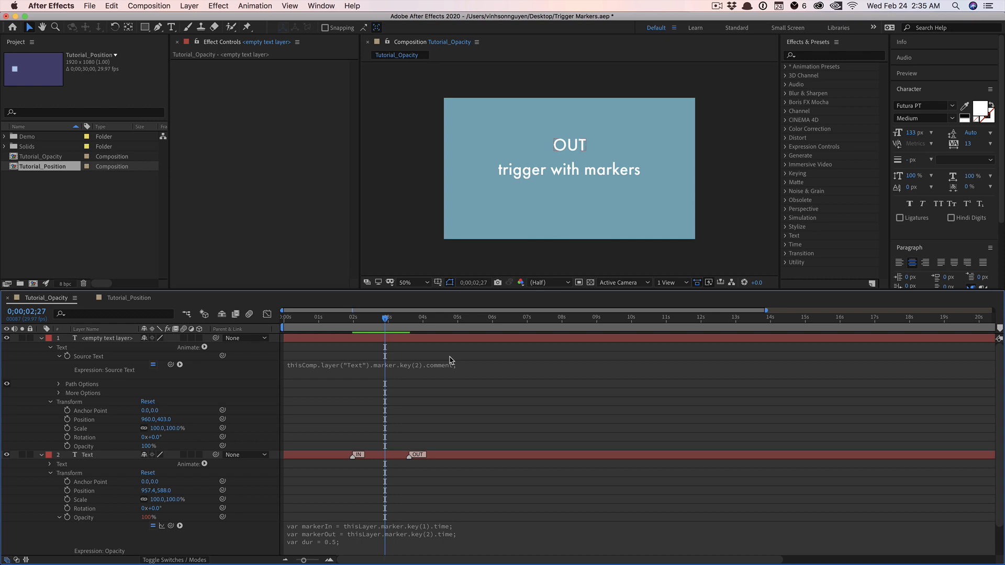
Step: Test the helper expression with marker.numKeys, then delete the whole expression
left_click(368, 365)
type("numKeys")
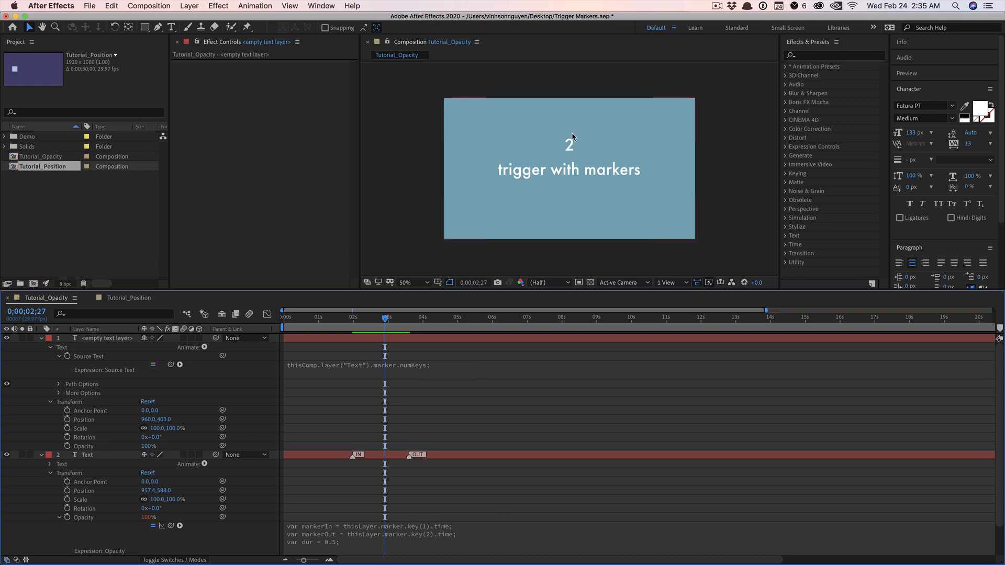
mouse_move(428, 429)
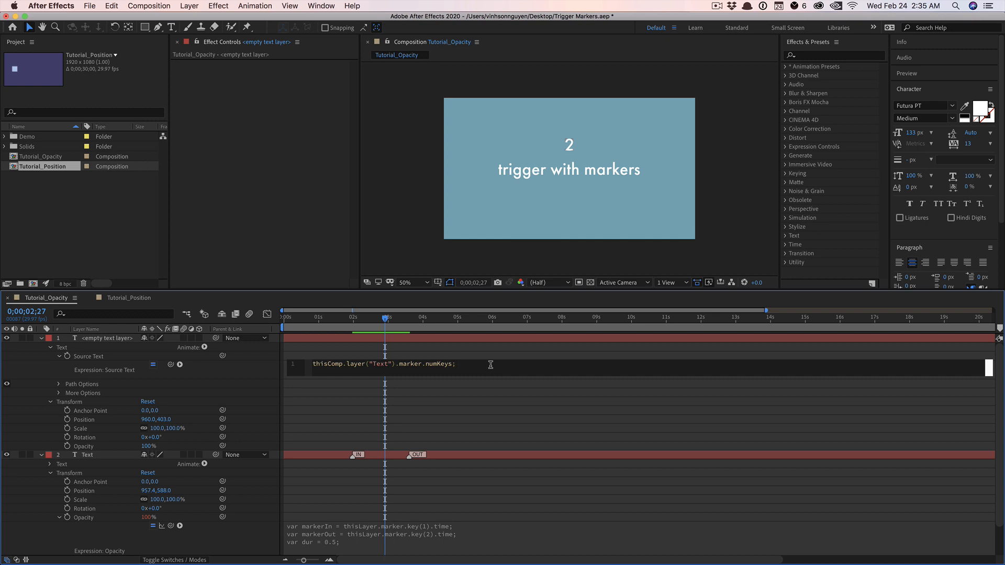
triple_click(383, 364)
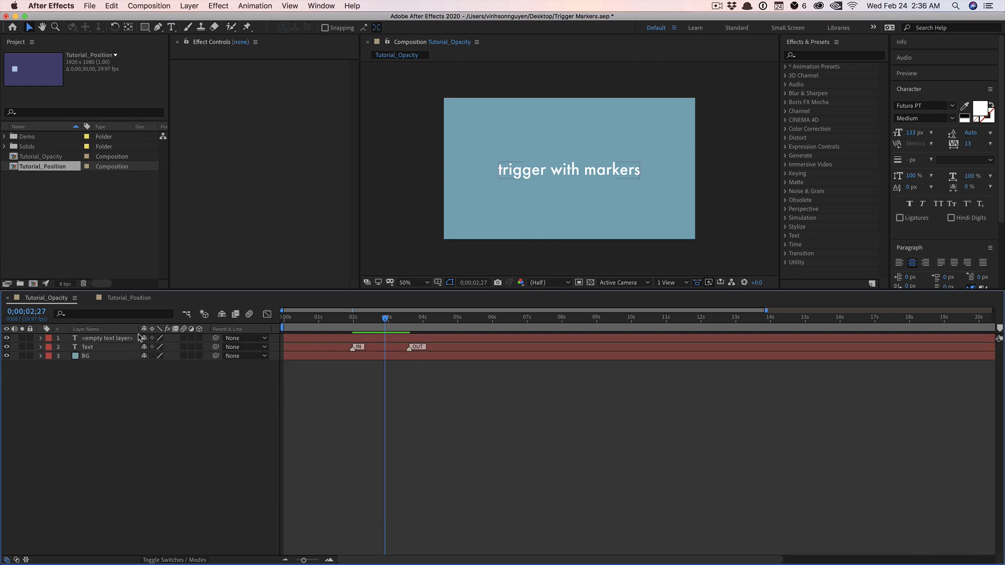
Step: In Tutorial_Position, go to 0;00;02;16 and add an expression to Square's Position
left_click(128, 298)
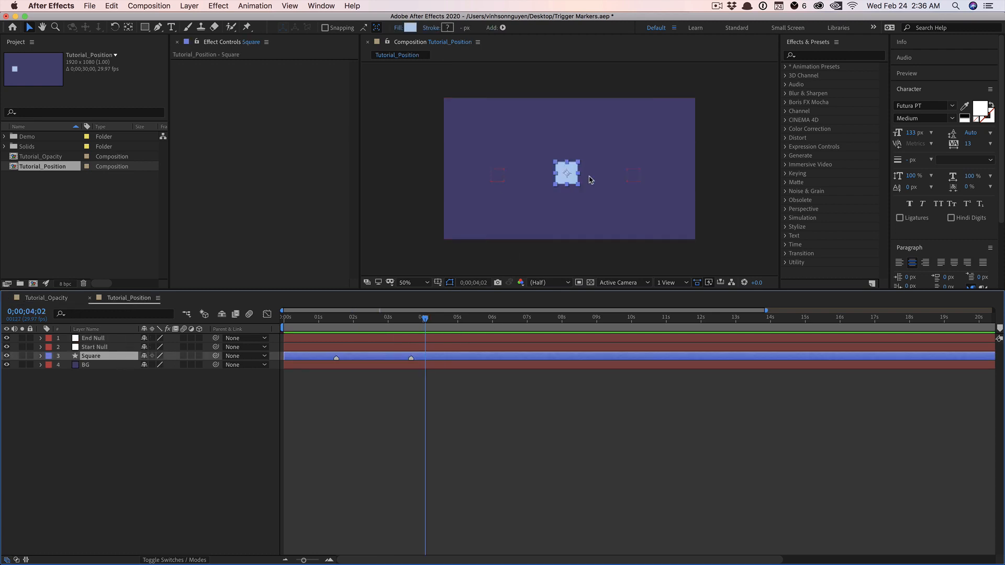
left_click(91, 356)
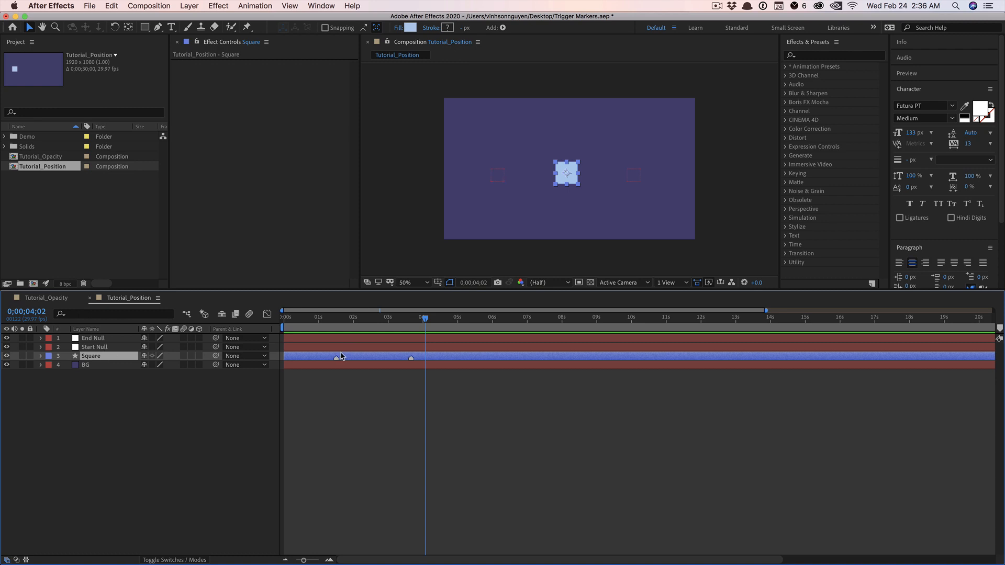
left_click(372, 318)
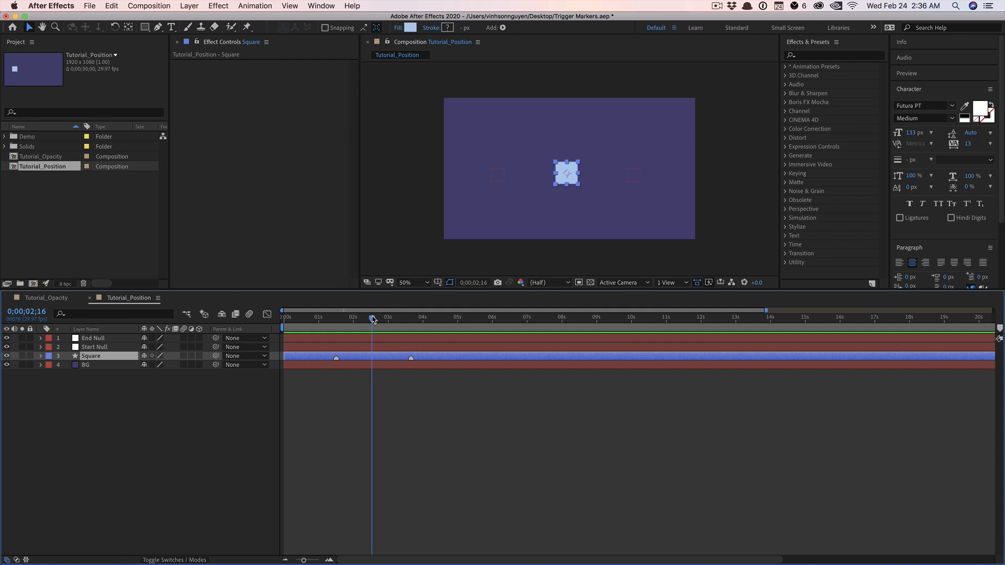
left_click(373, 317)
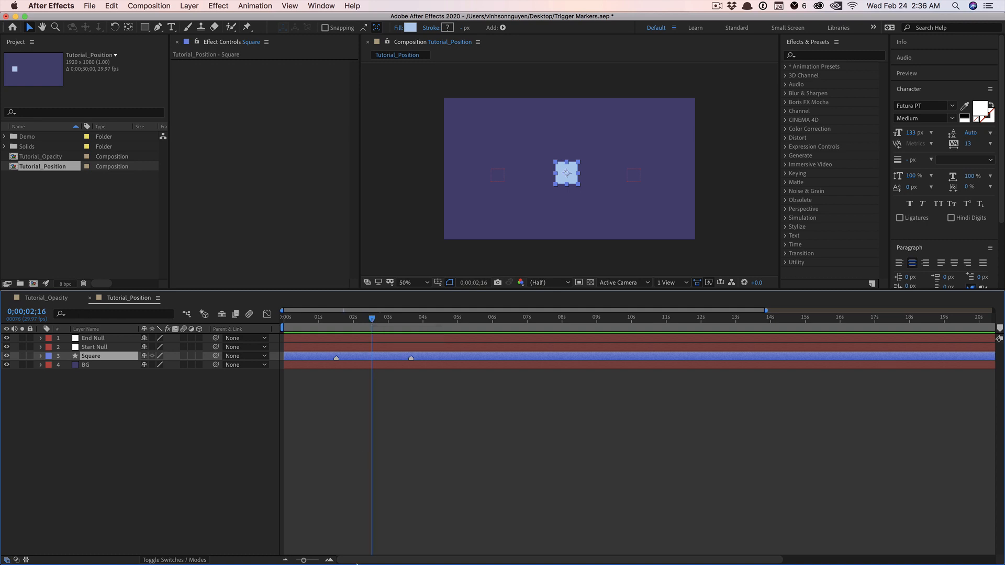
left_click(39, 356)
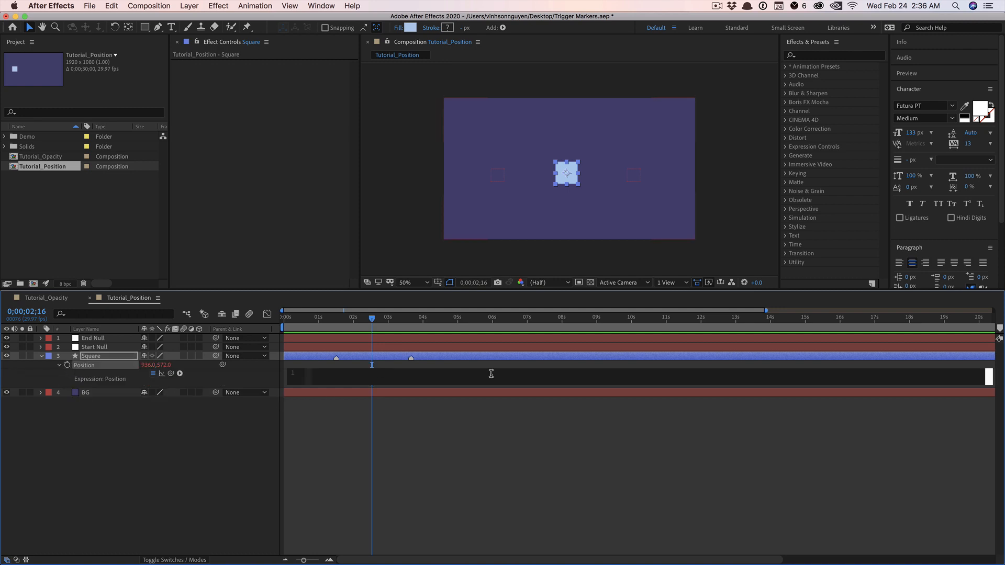
Step: Define markerIn and markerOut from marker keys 1 and 2, then begin linear(time, markerIn, markerOut, )
type("var markerIn")
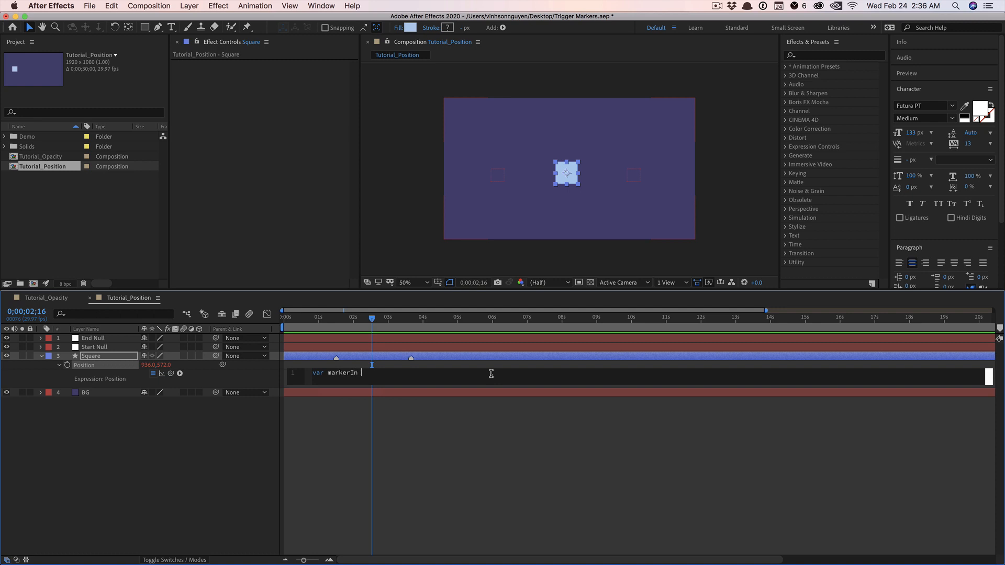
type("= thisLayer.marke")
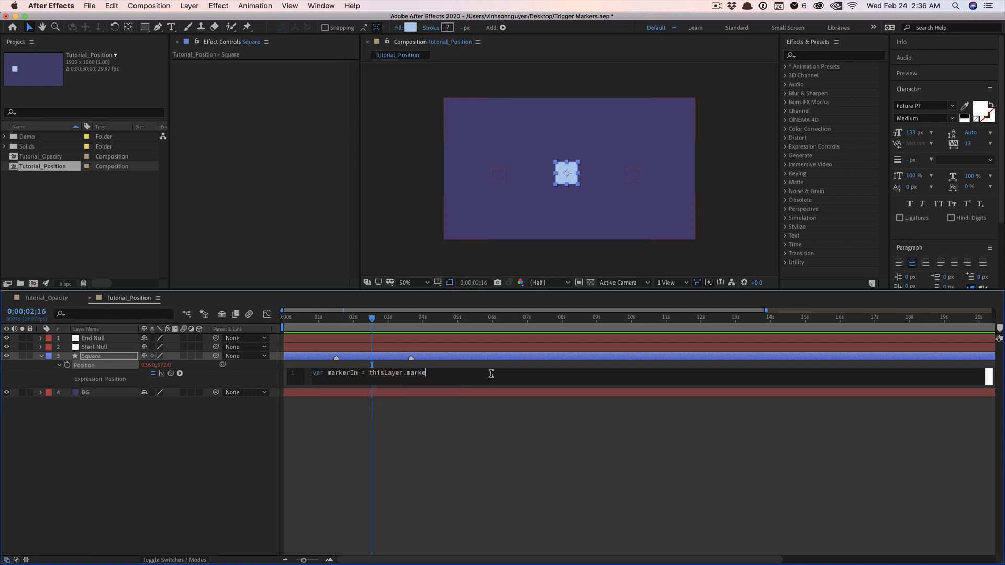
type("r.key()")
type("var")
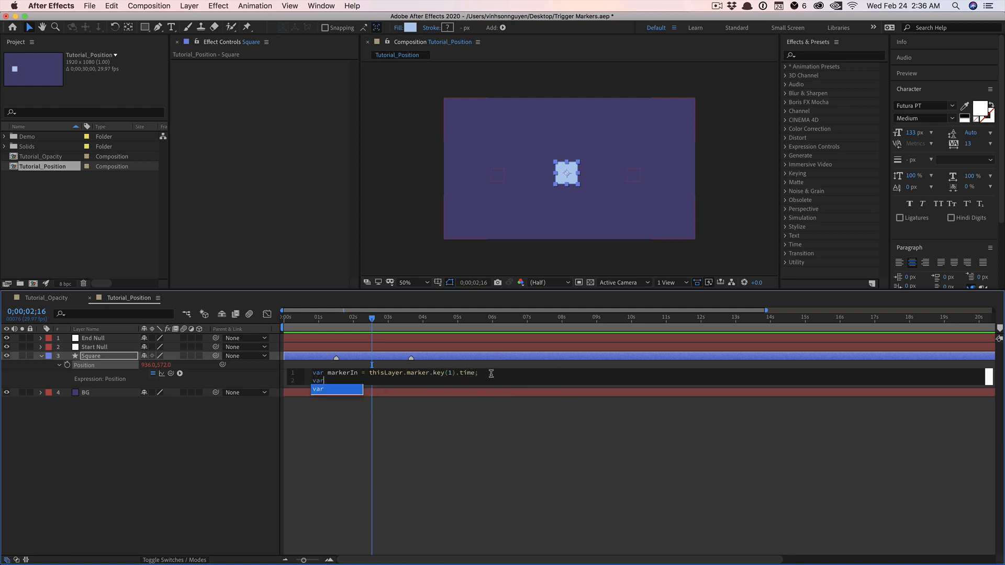
type("markerOut =")
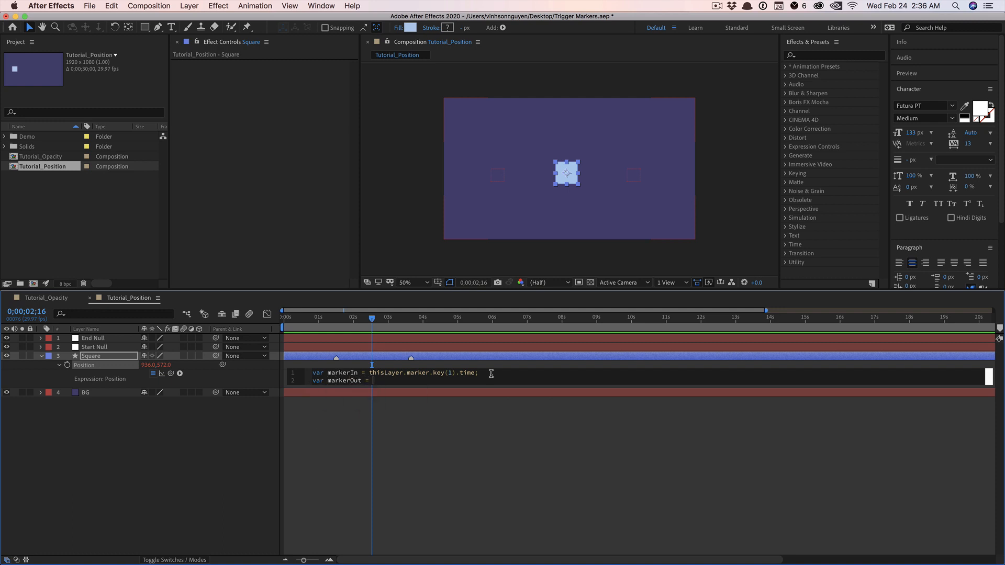
type("thisLayer.marker.")
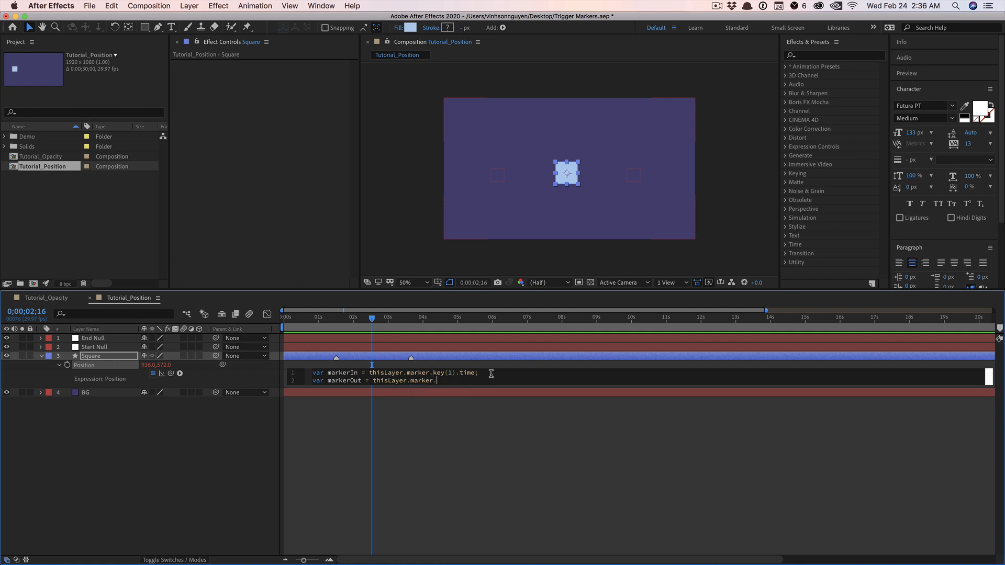
type("key(2).time;")
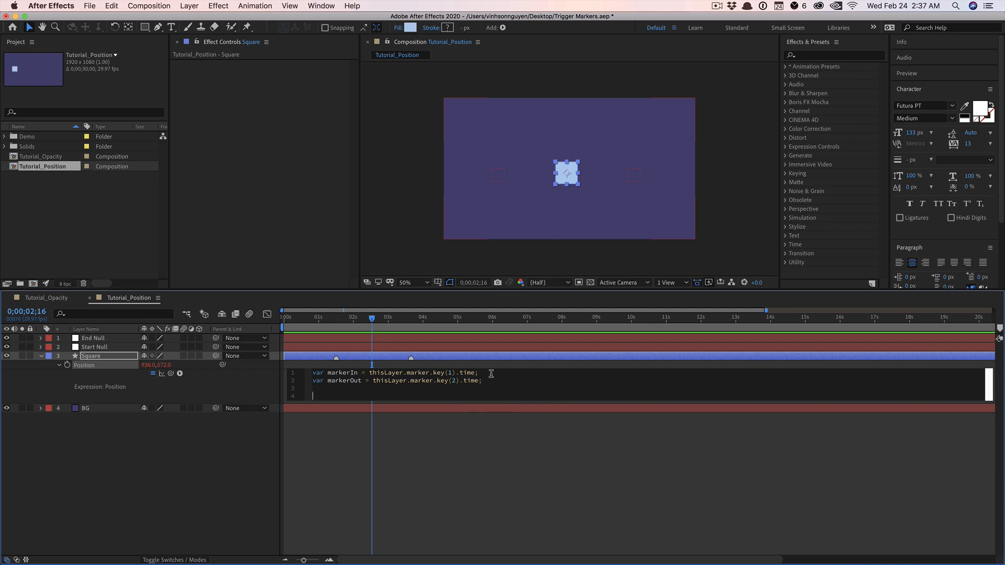
type("linear(time,")
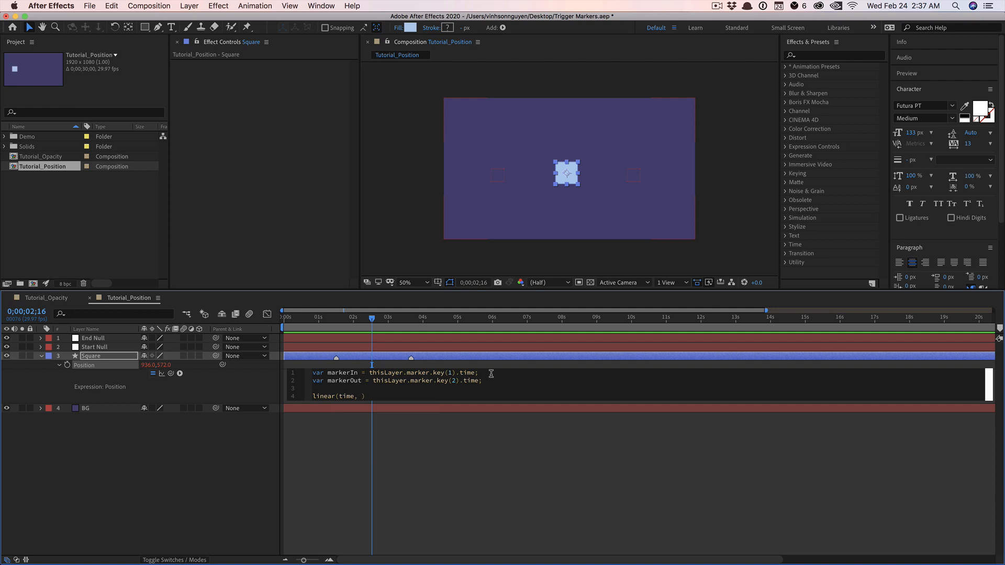
type("markerIn, markerOut,")
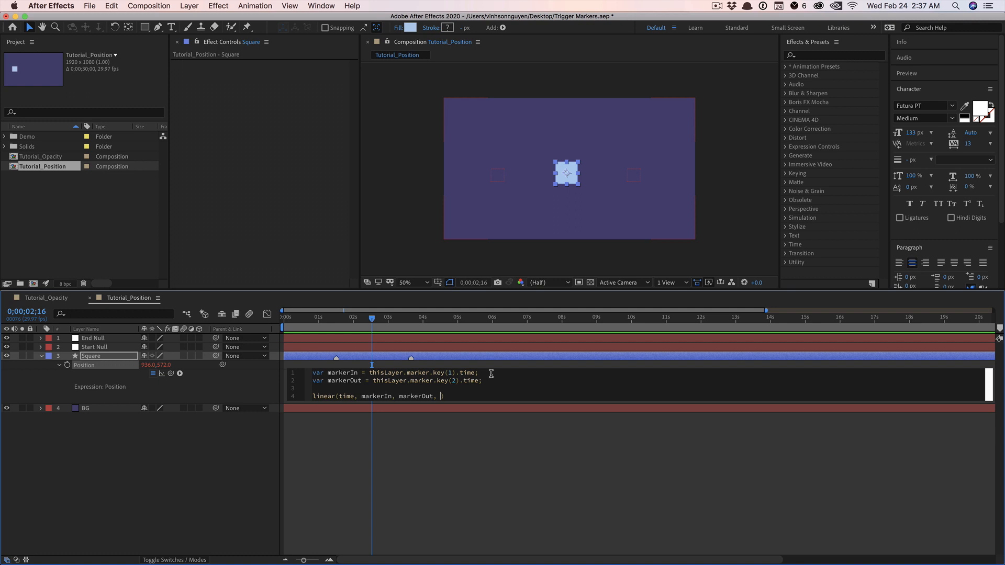
type(";")
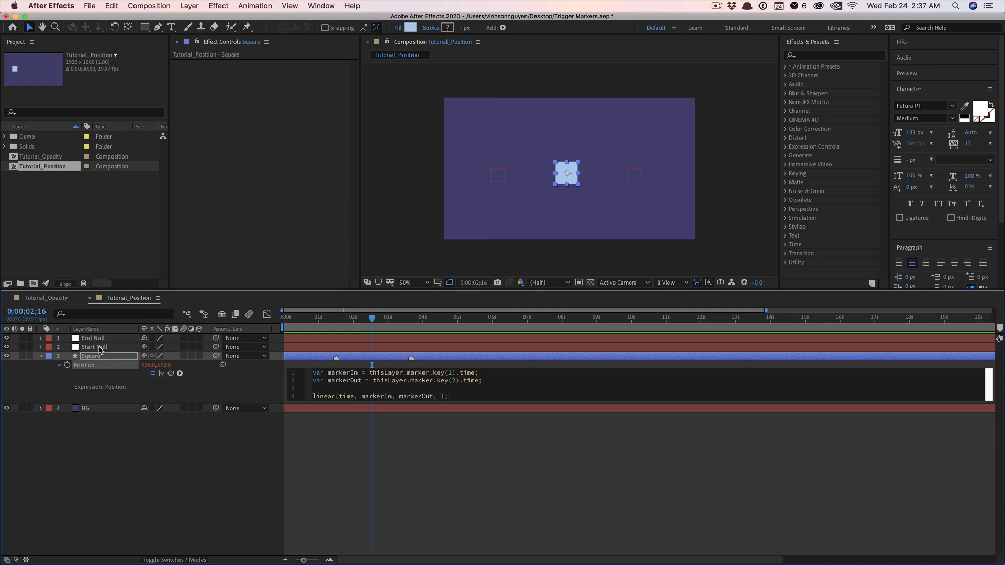
Step: Reveal both nulls' Position and pick-whip Start Null and End Null positions into linear()
left_click(94, 347)
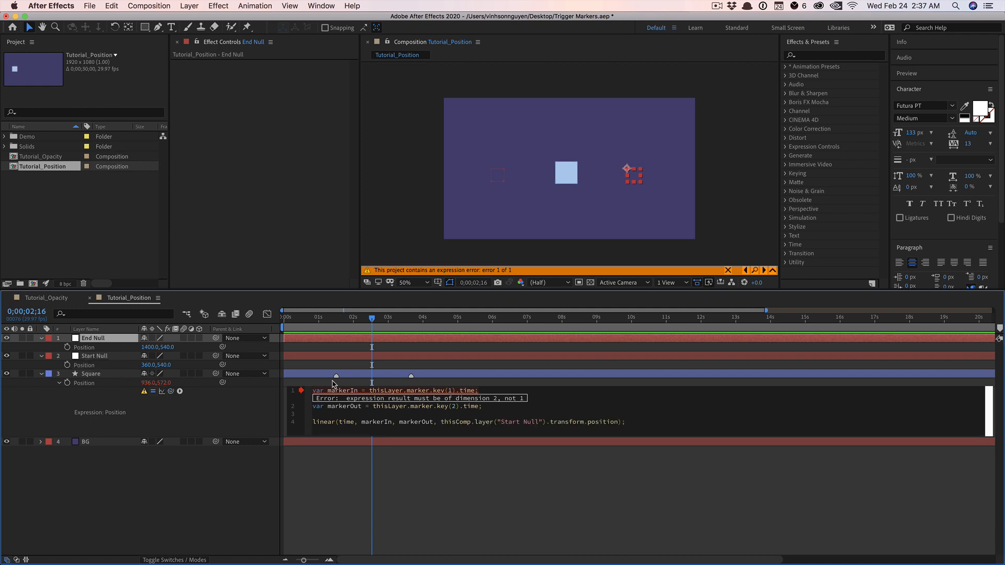
type(",")
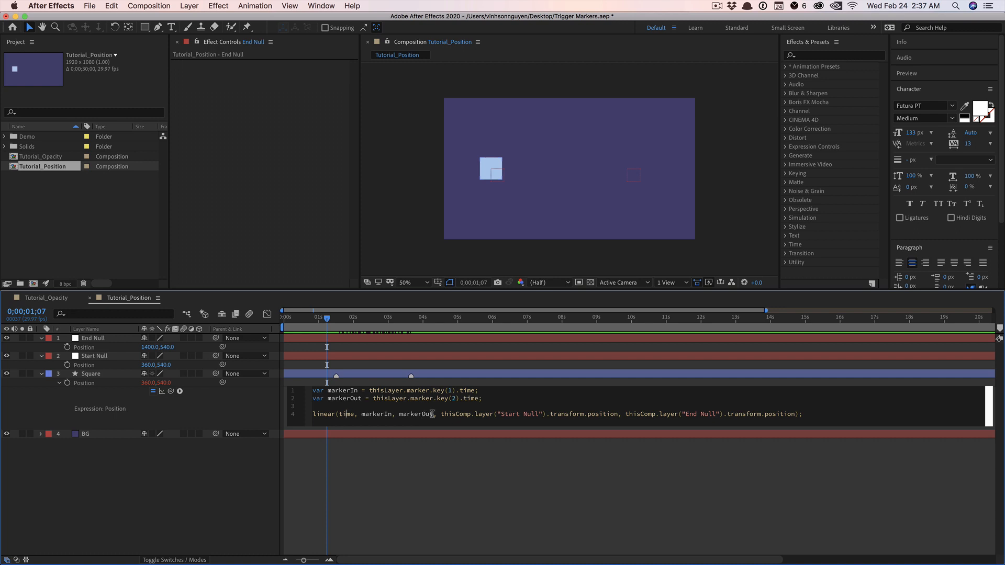
mouse_move(442, 414)
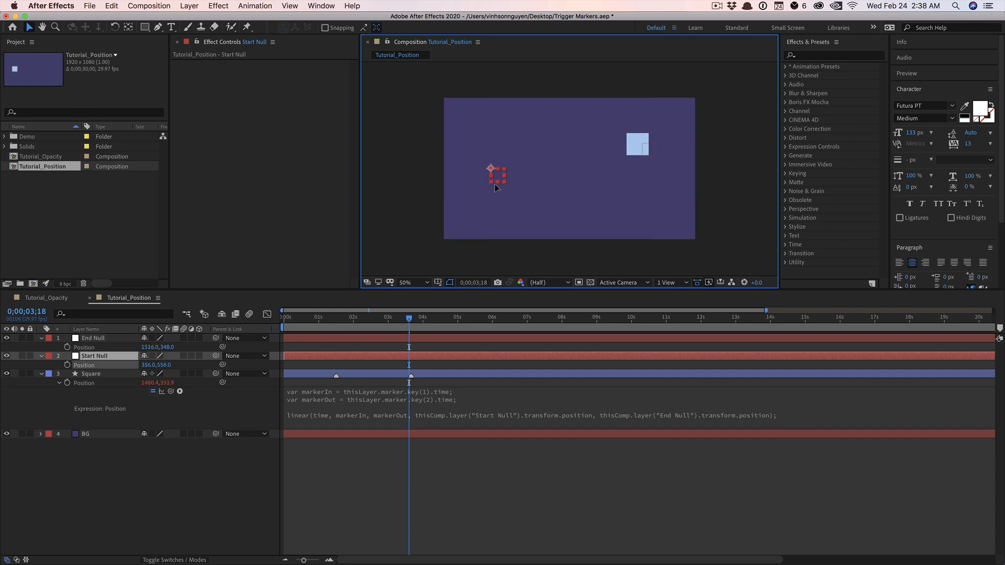
Step: Move the Start Null lower left and shift the Square's markers later on the timeline
left_click(344, 317)
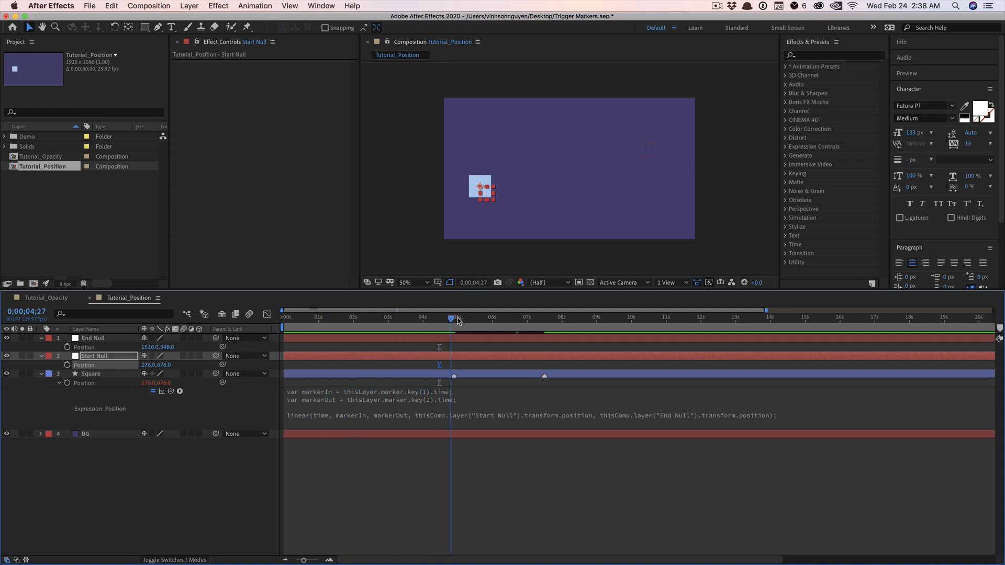
left_click(495, 317)
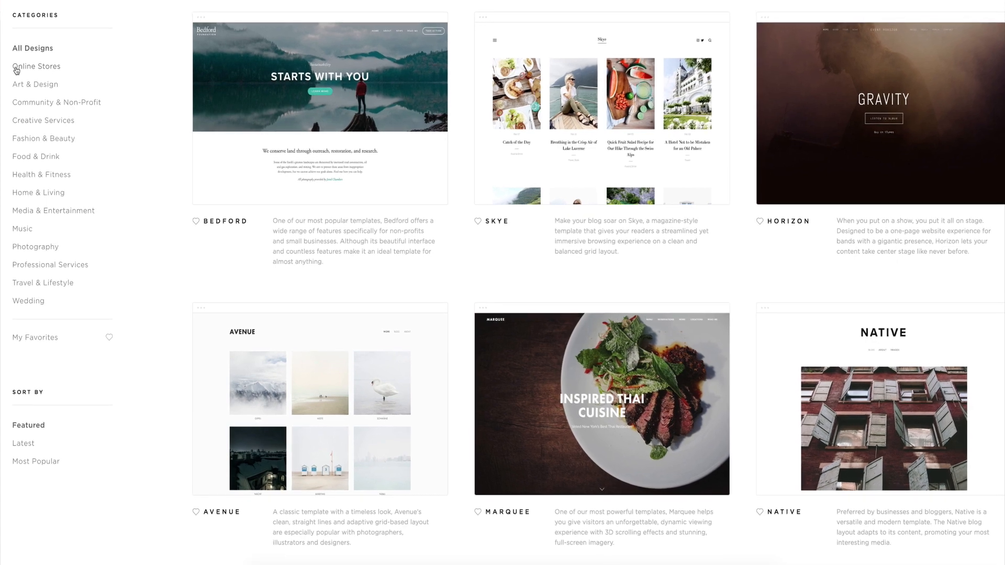
Step: Browse the Online Stores category, then the Art & Design templates
left_click(37, 66)
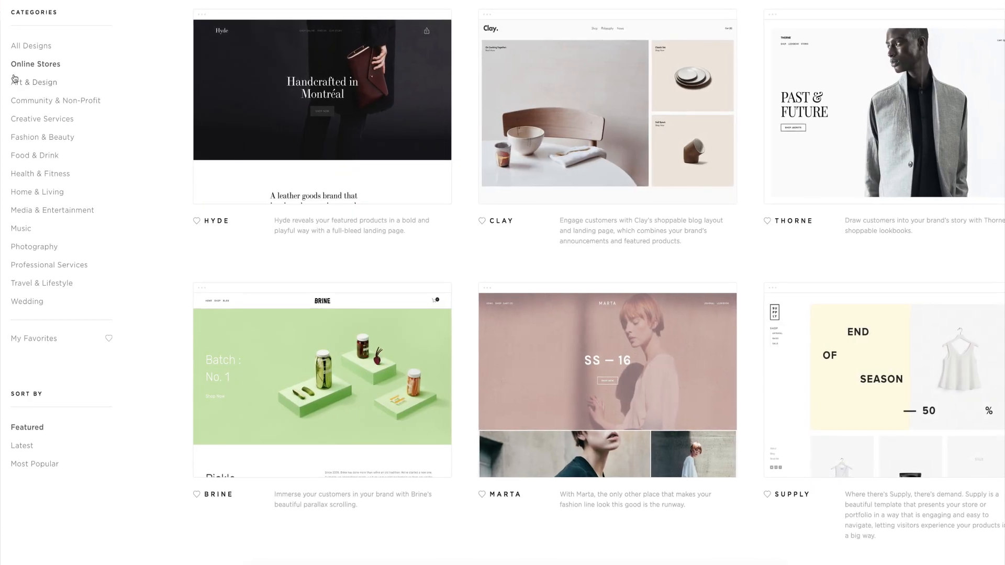
left_click(34, 80)
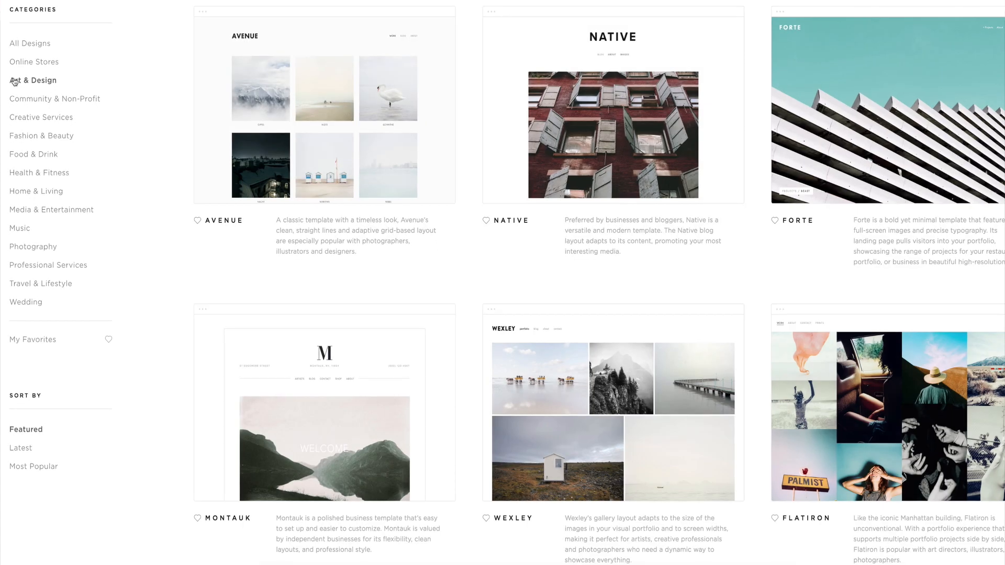